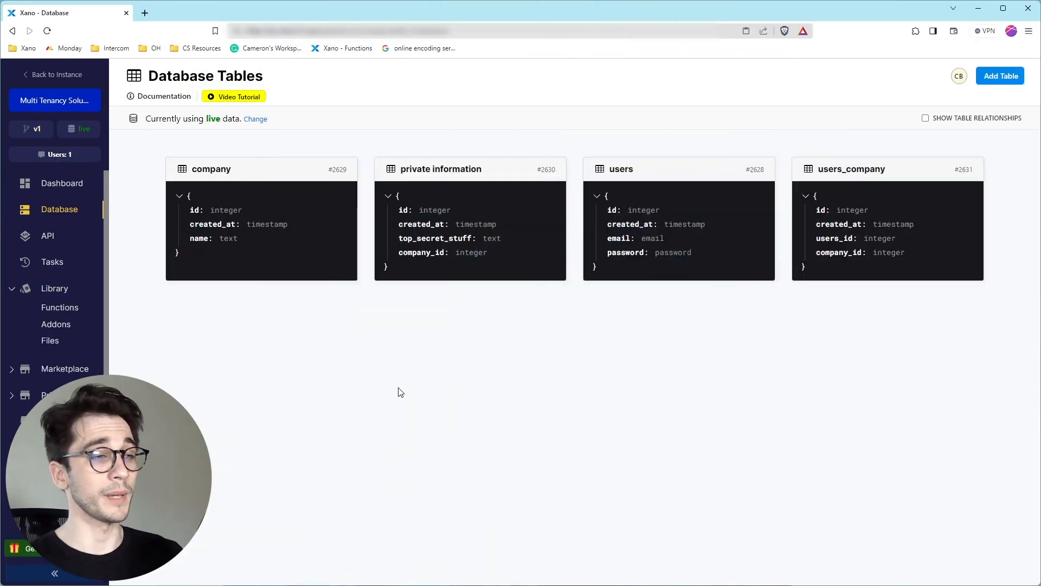
pyautogui.moveTo(76, 225)
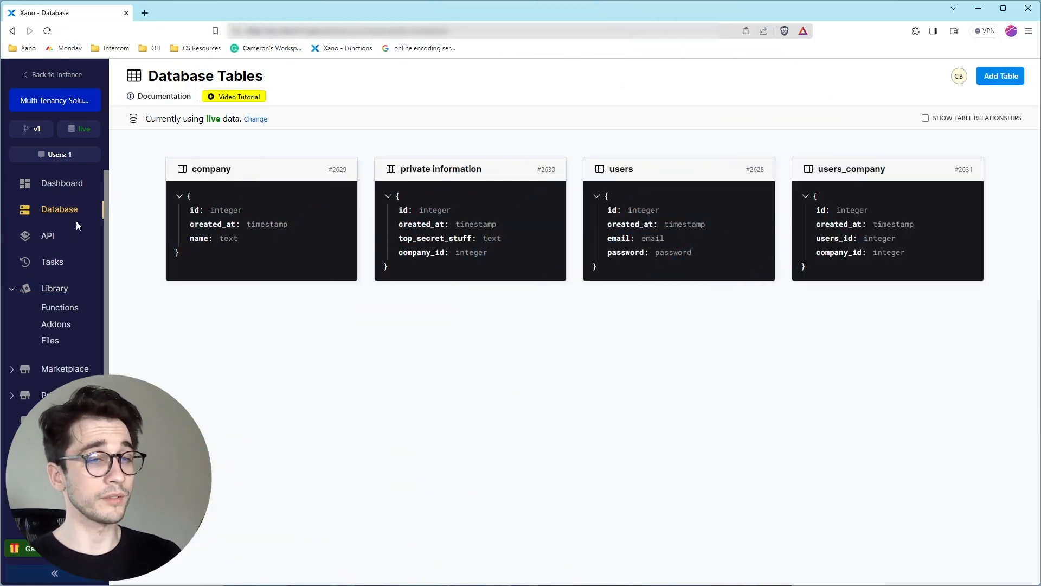
pyautogui.moveTo(666, 228)
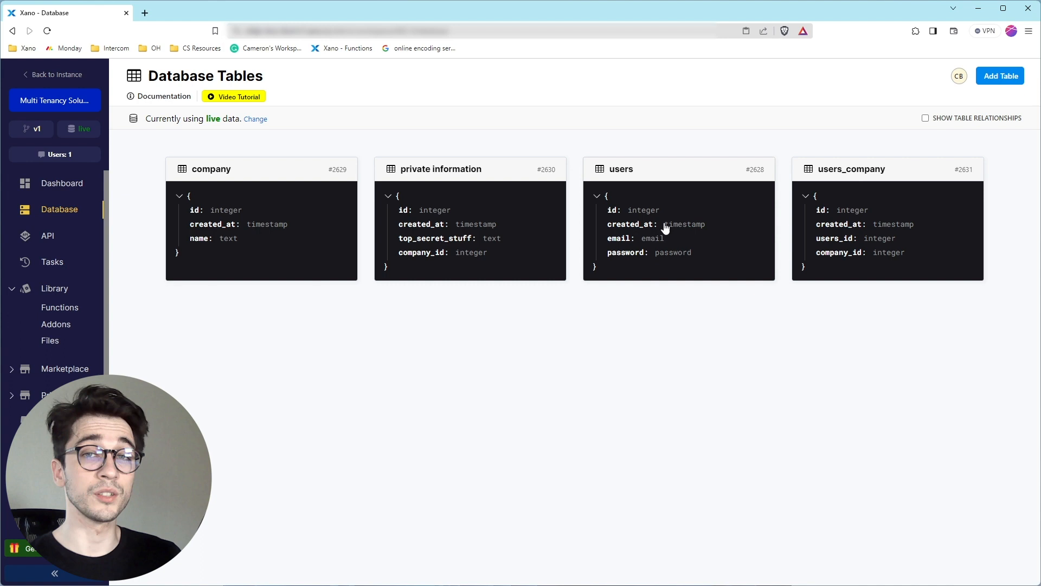
pyautogui.moveTo(910, 247)
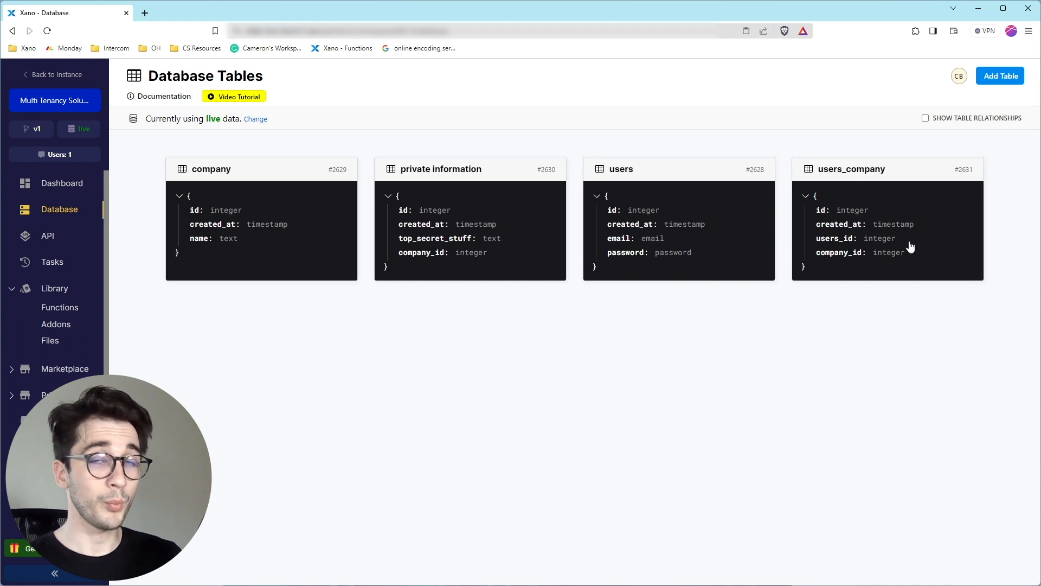
pyautogui.moveTo(489, 174)
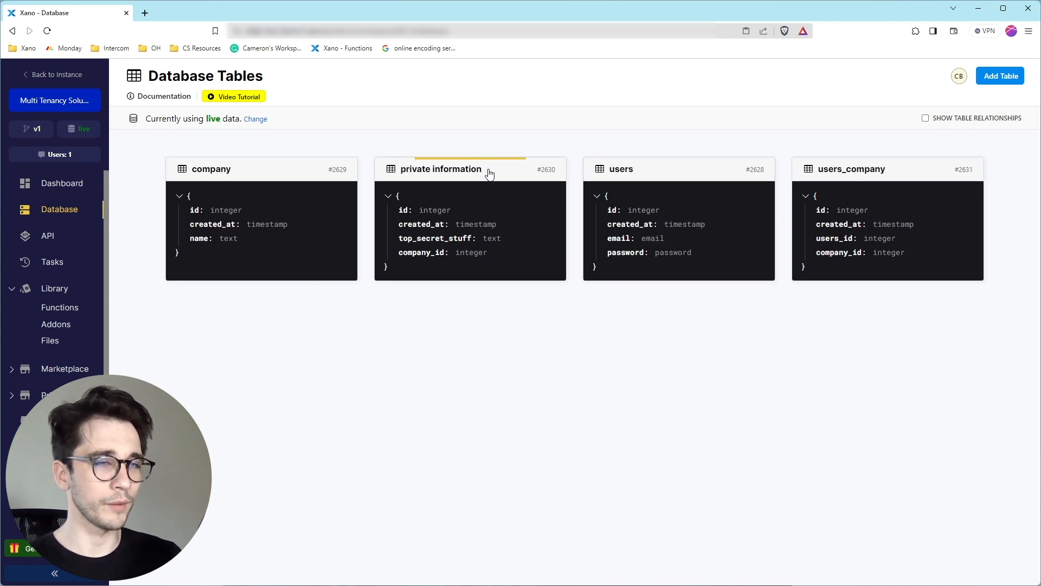
pyautogui.moveTo(482, 219)
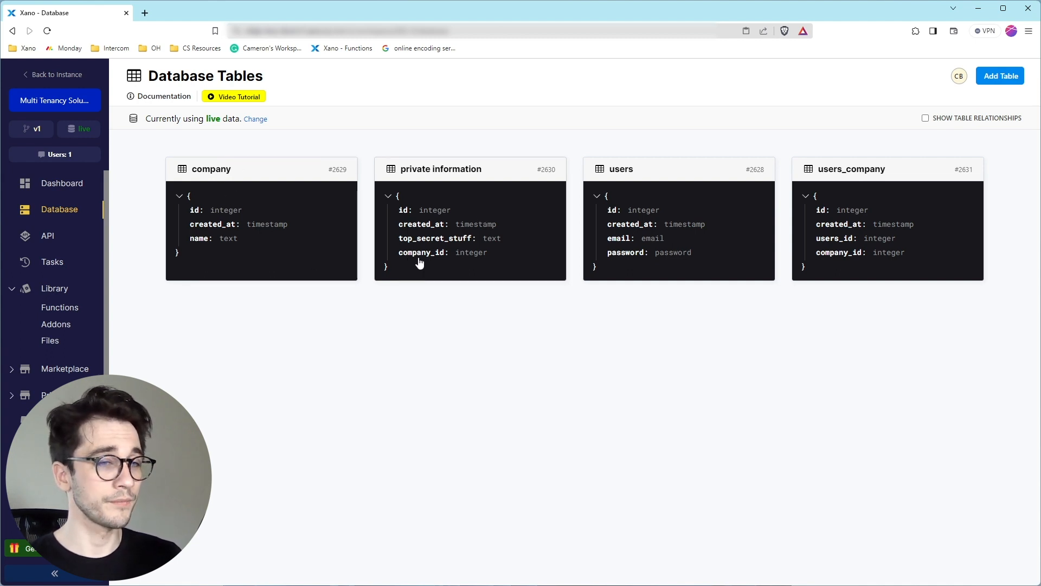
pyautogui.moveTo(856, 222)
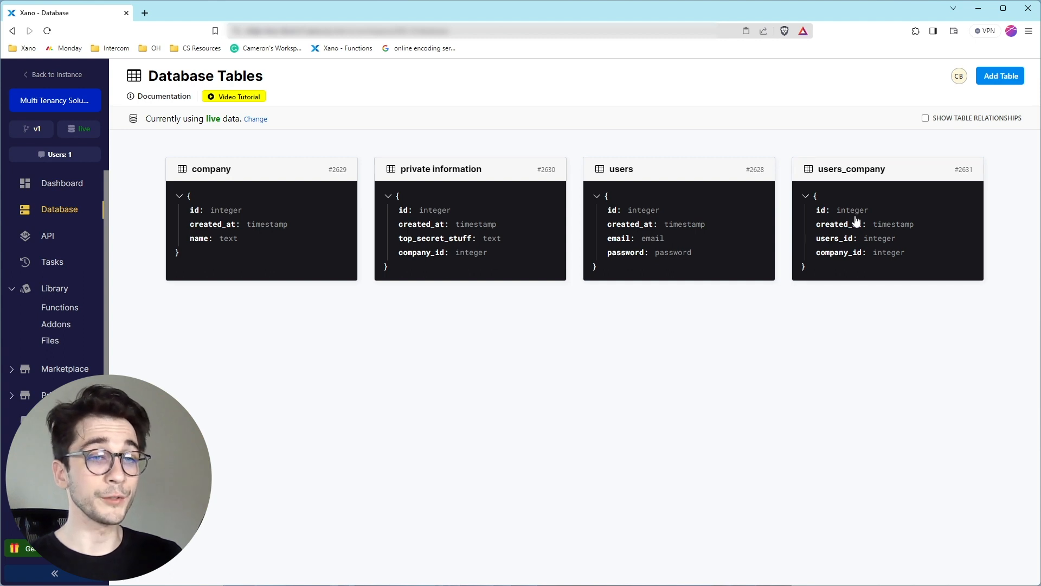
# Review users_company records, marking rows 6 (Xano) and 8 (WeWeb) then clearing the selection
pyautogui.click(852, 169)
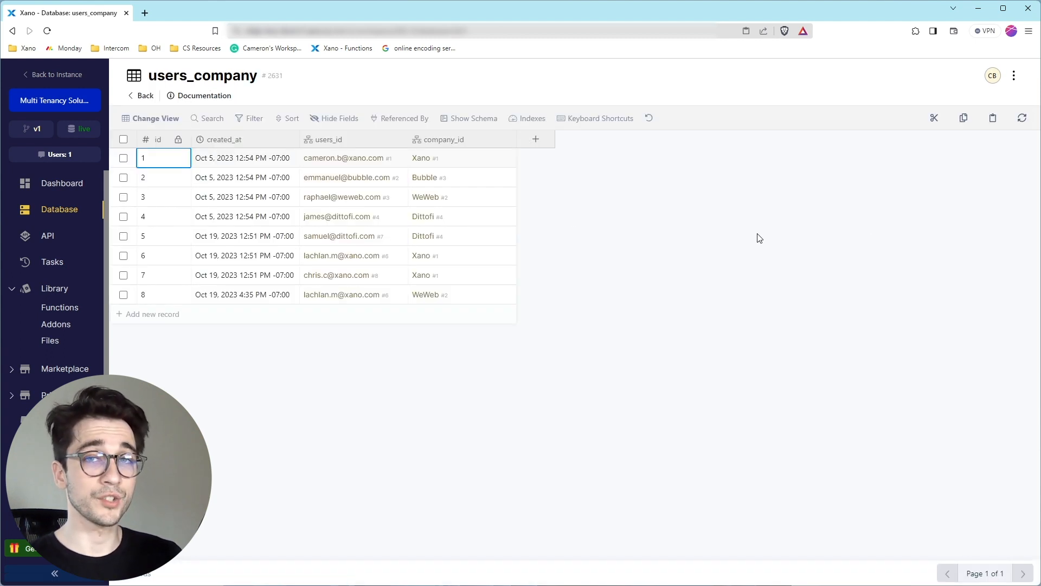
pyautogui.moveTo(739, 239)
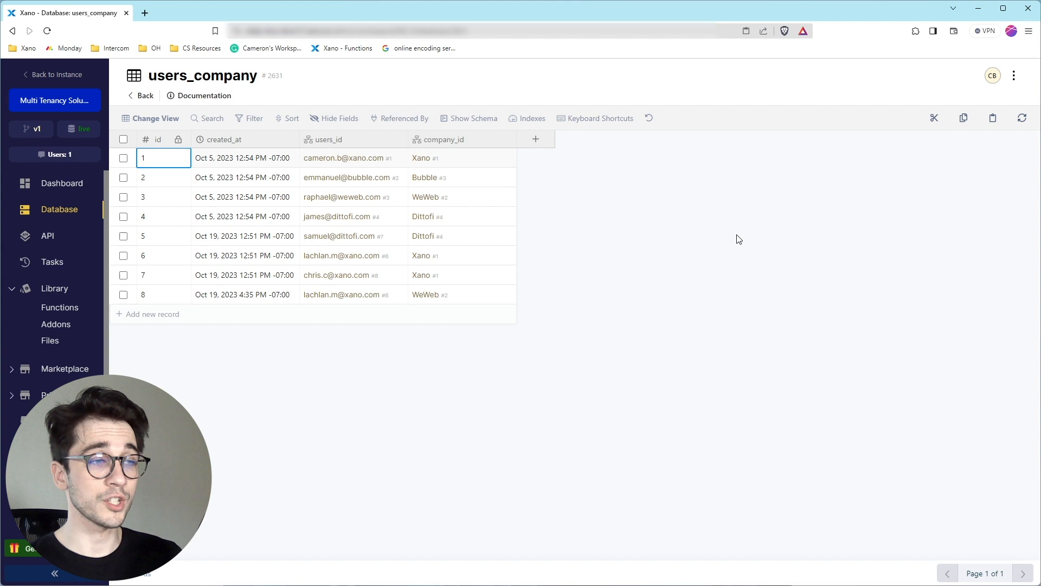
pyautogui.moveTo(345, 154)
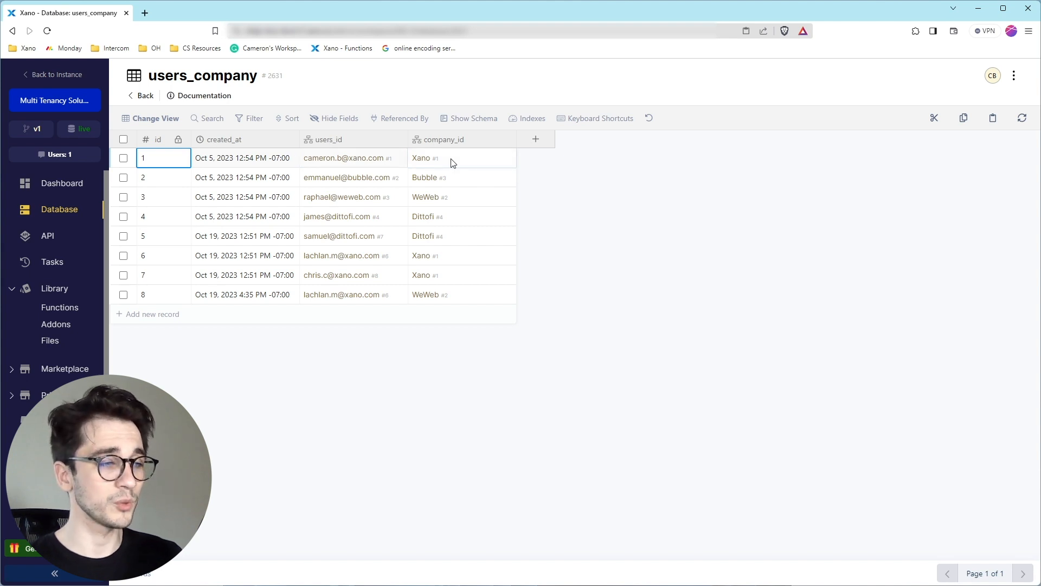
pyautogui.click(123, 254)
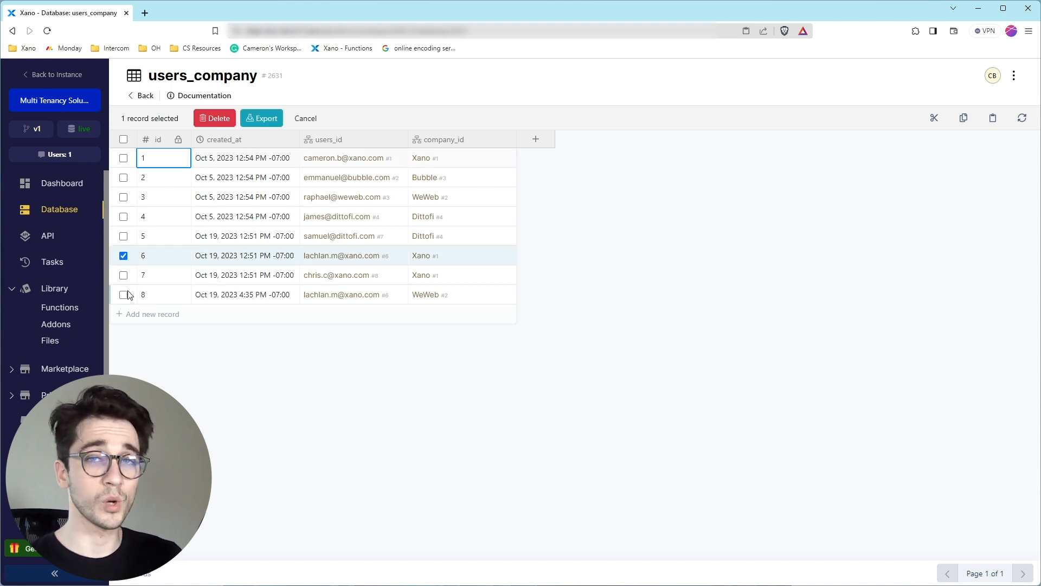
pyautogui.click(123, 294)
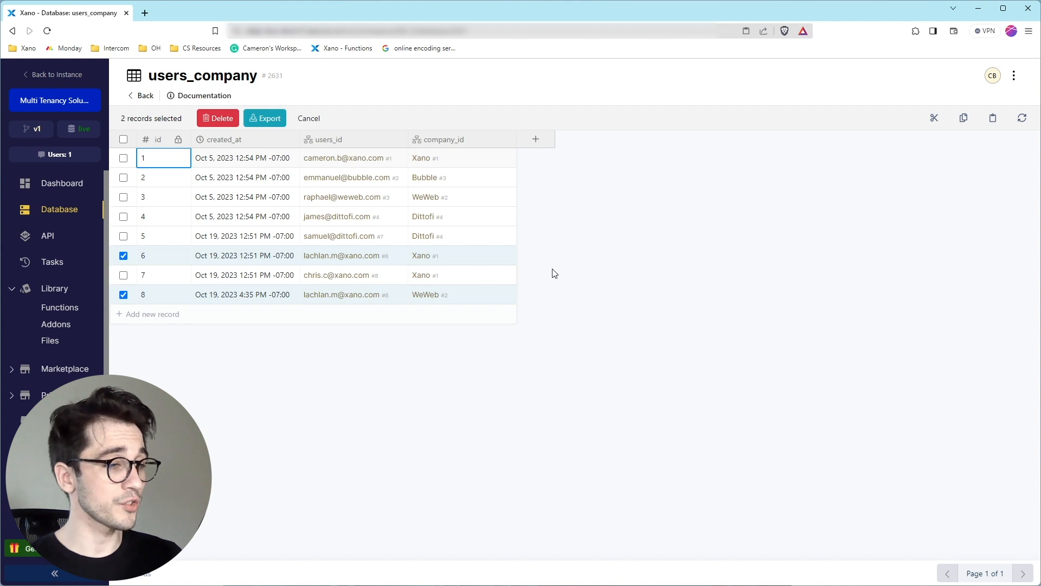
pyautogui.click(123, 255)
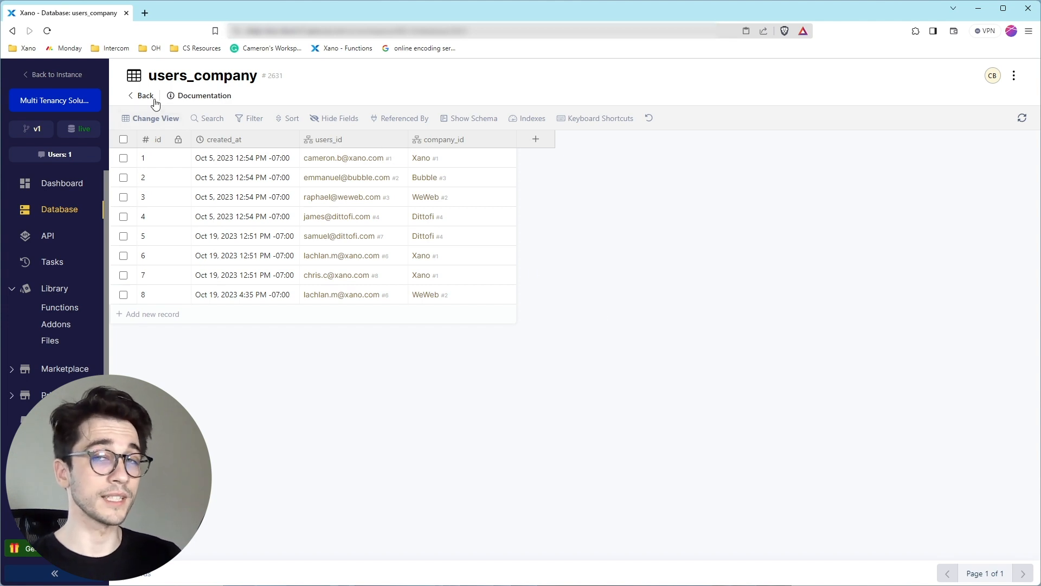
# Navigate from the database tables to the API groups and into 'documents and informations'
pyautogui.click(145, 95)
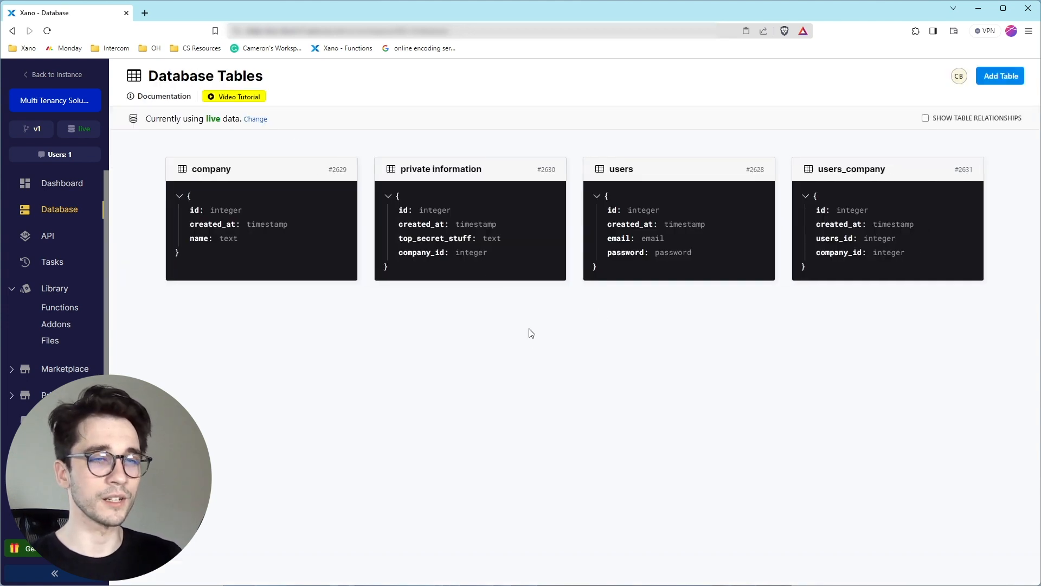
pyautogui.moveTo(525, 351)
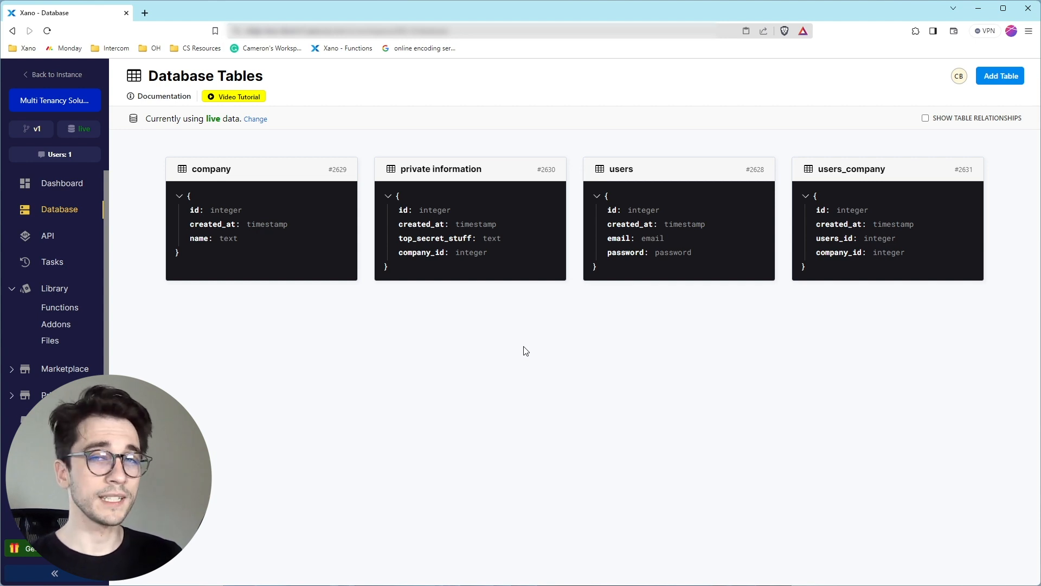
pyautogui.moveTo(547, 333)
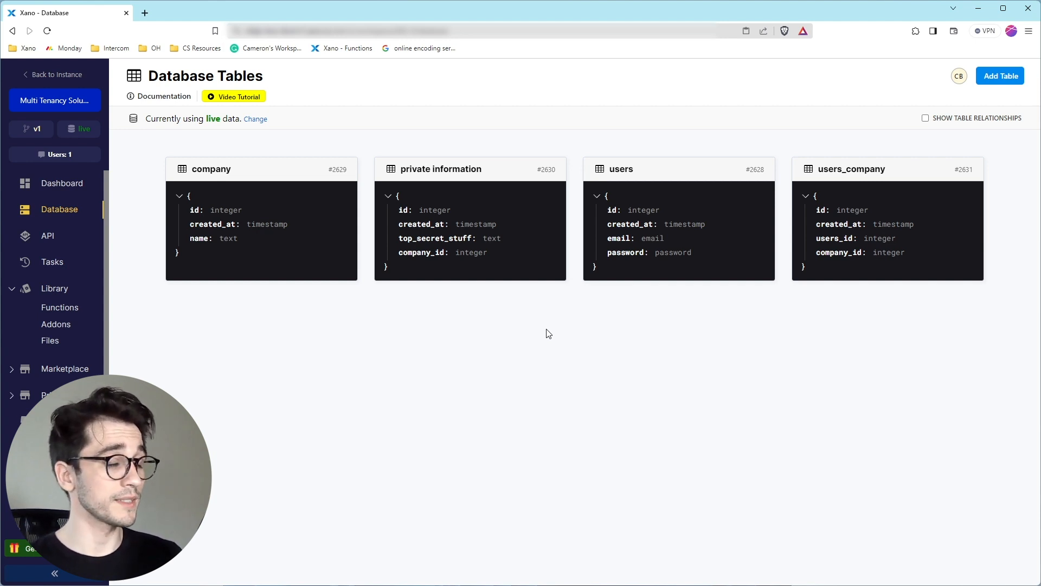
pyautogui.click(47, 236)
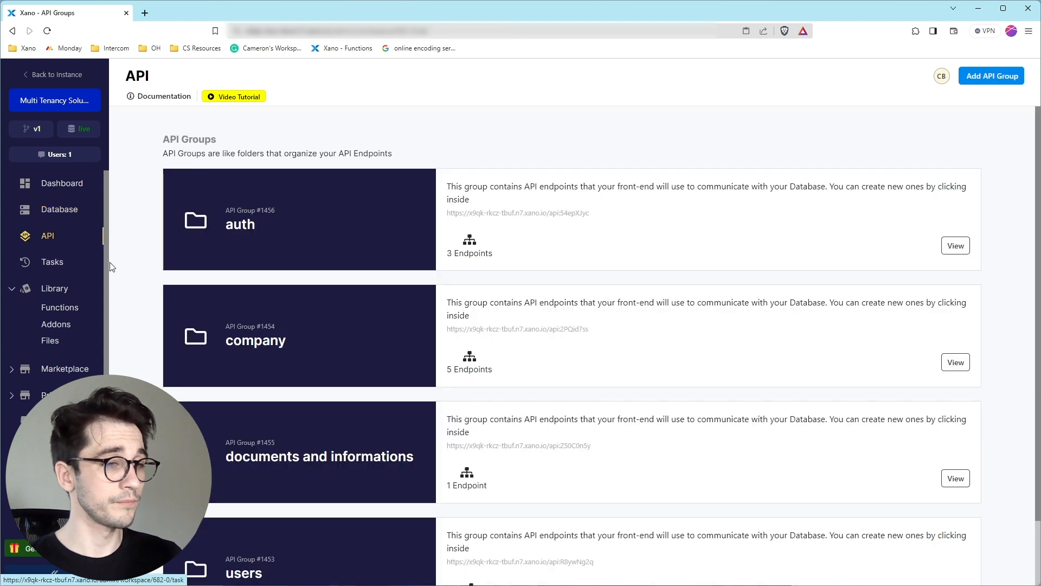
pyautogui.click(955, 477)
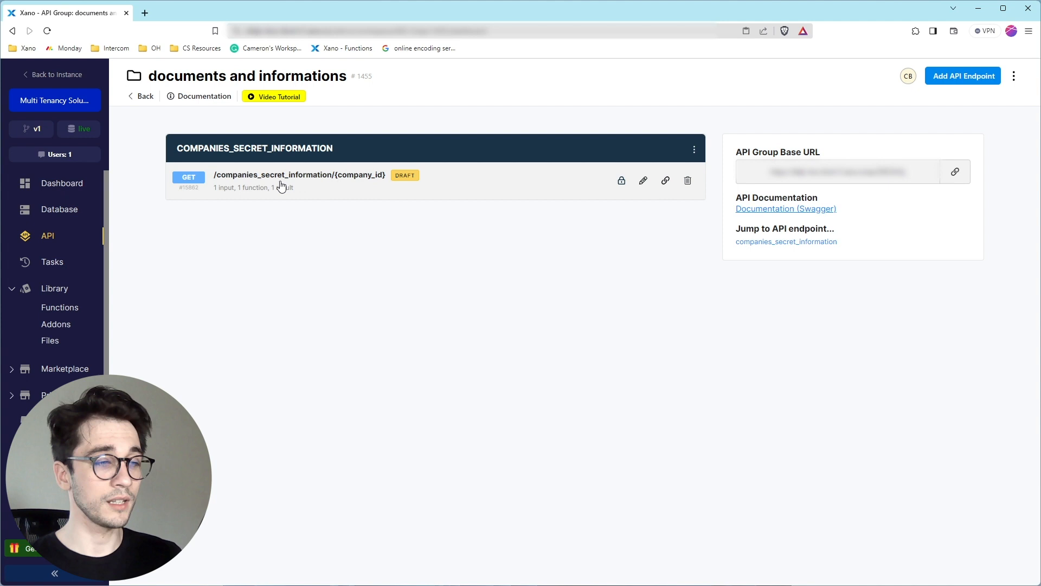
# Bring up Run & Debug for the GET companies_secret_information/{company_id} endpoint with company_id 1
pyautogui.click(299, 175)
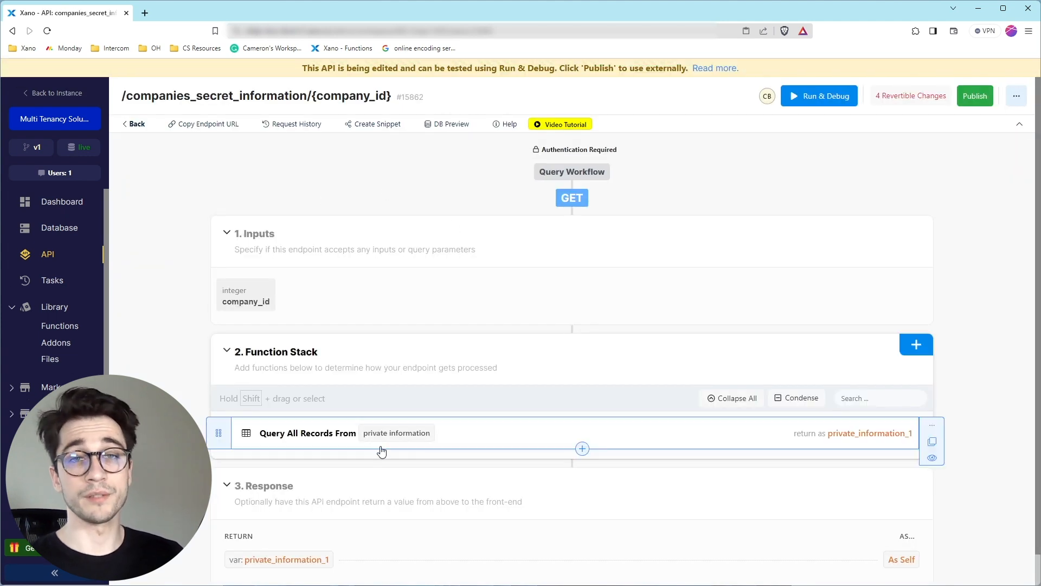
pyautogui.moveTo(401, 443)
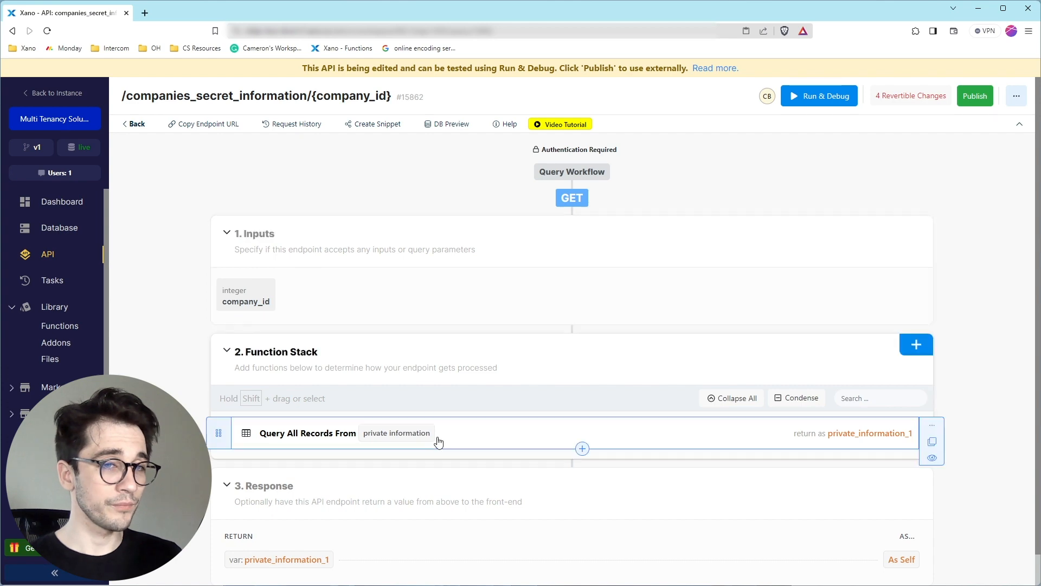
pyautogui.click(819, 96)
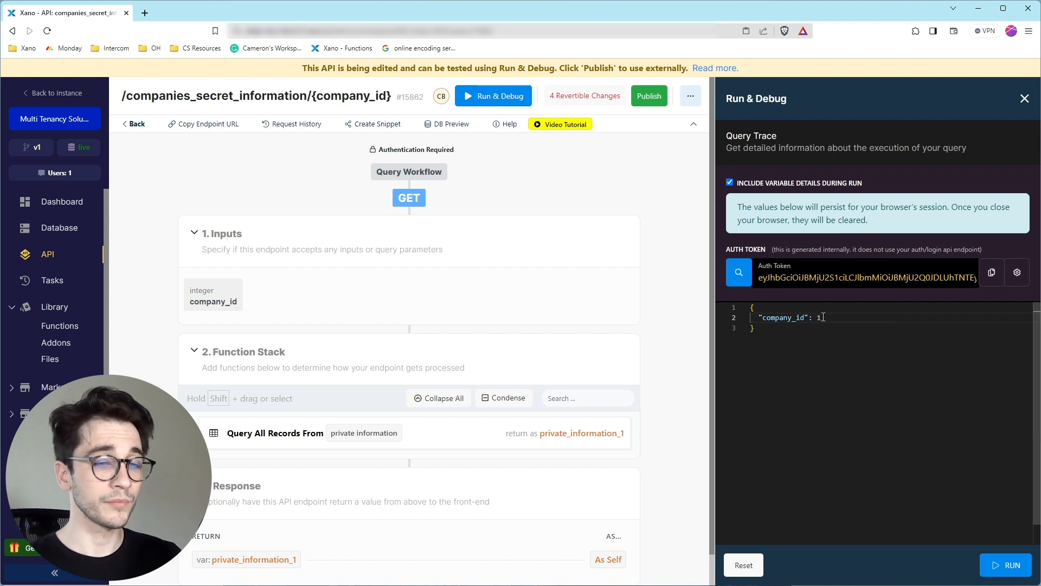
# Run the endpoint for company_id 1, then rerun with company_id 2 returning top_secret_stuff 123
pyautogui.click(1006, 565)
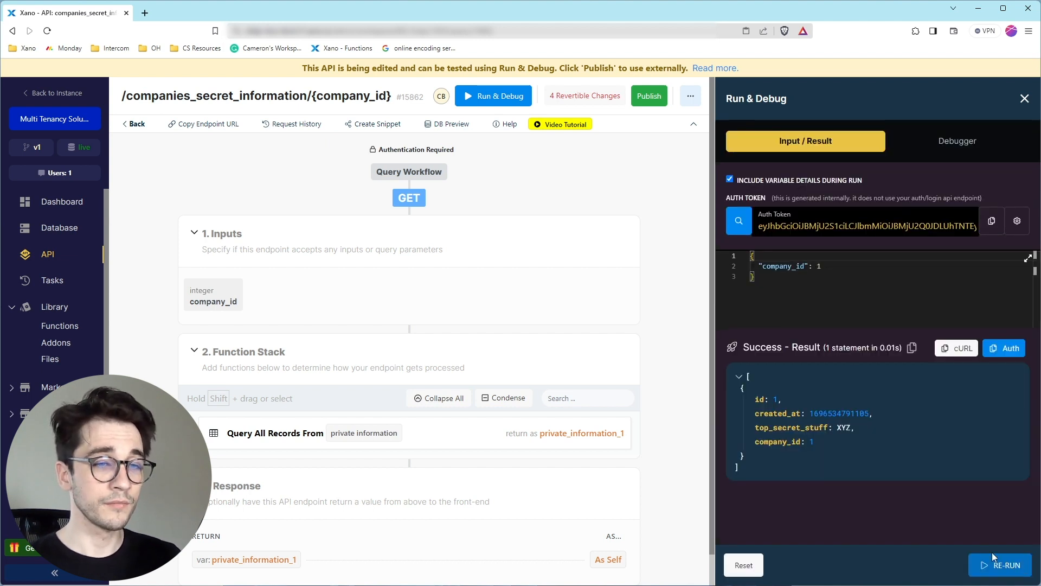
pyautogui.click(820, 267)
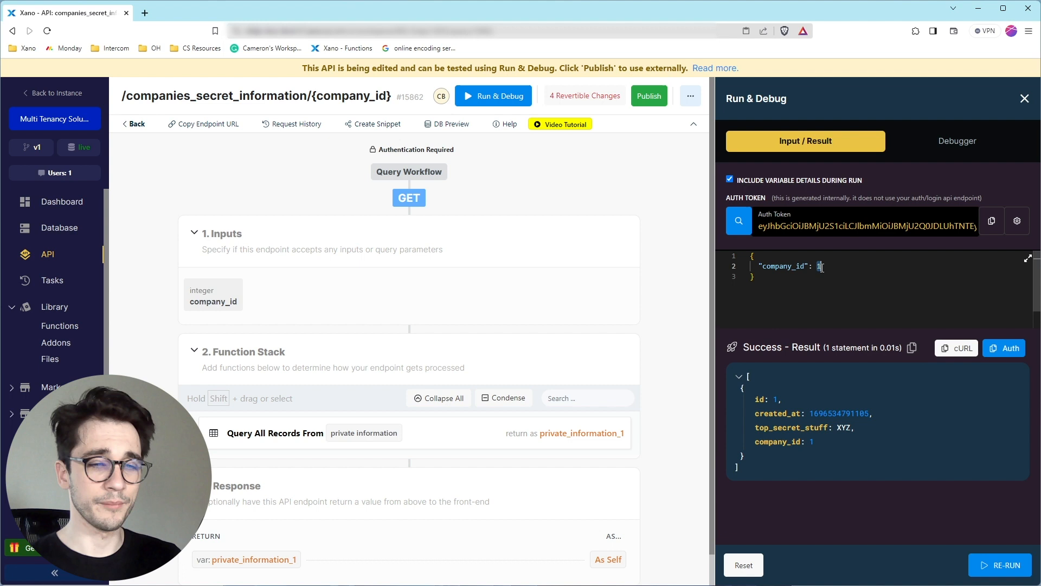
pyautogui.click(1005, 564)
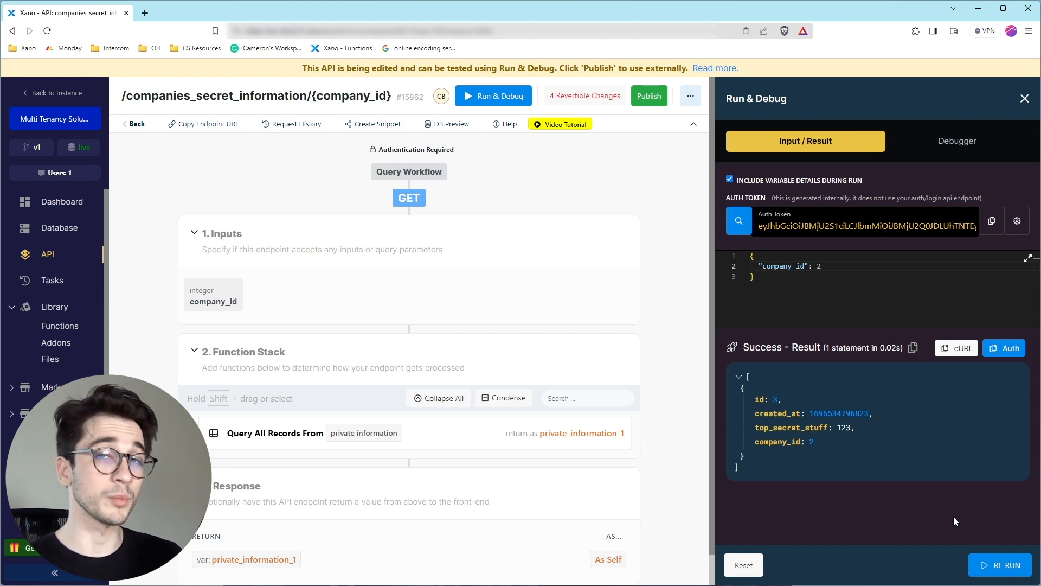
pyautogui.moveTo(739, 367)
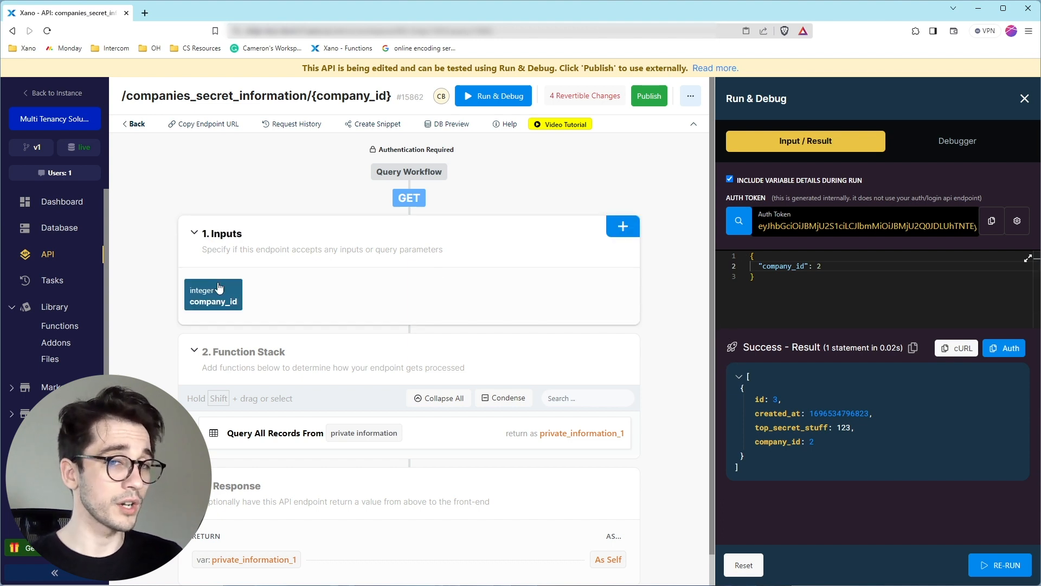
# Create function 'pre-auth' with description 'Checks the right user' and tag 'security', and save it
pyautogui.click(59, 325)
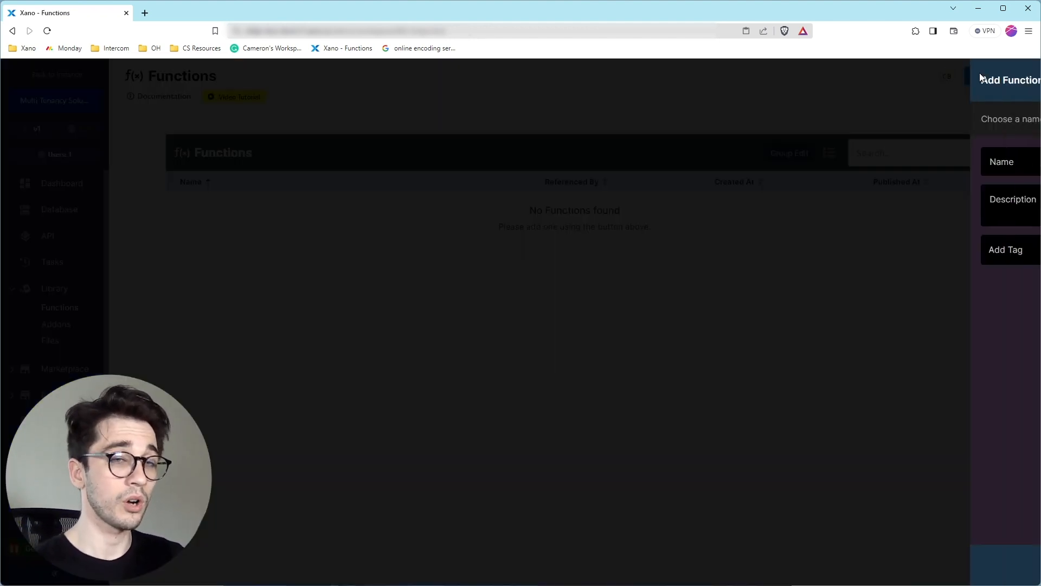
pyautogui.write('pre-a')
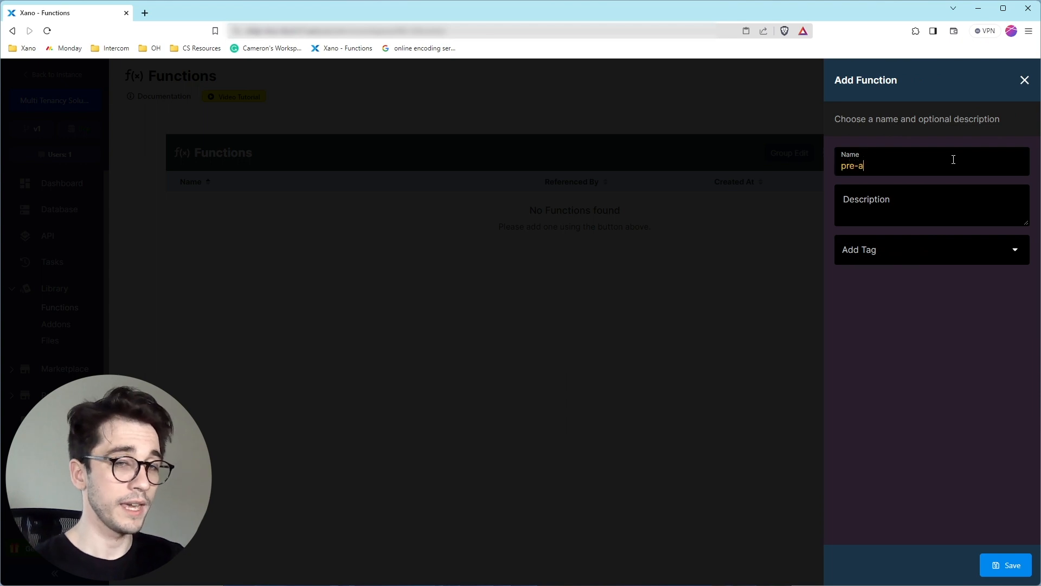
pyautogui.write('uth')
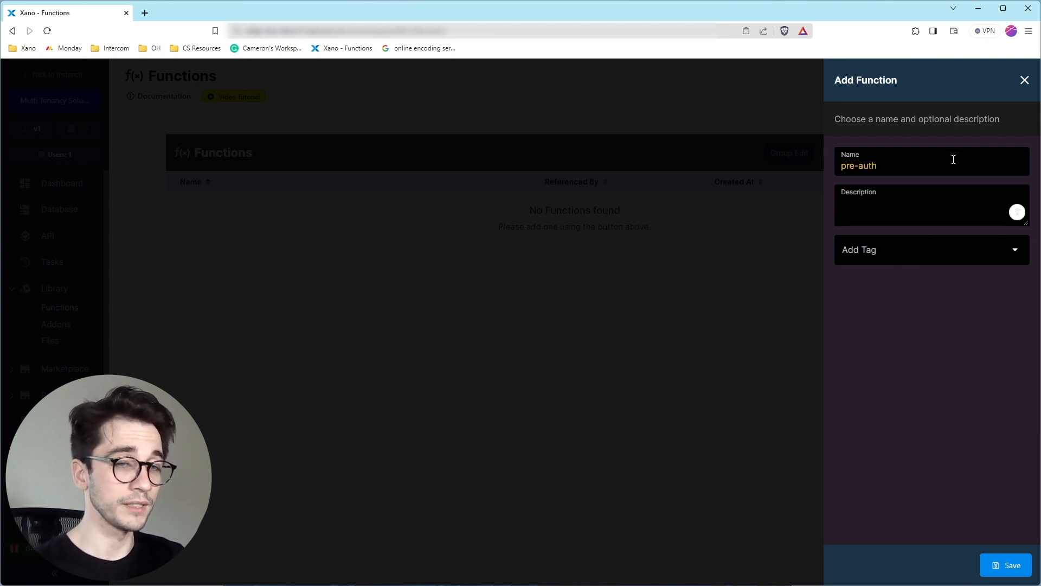
pyautogui.write('Checks')
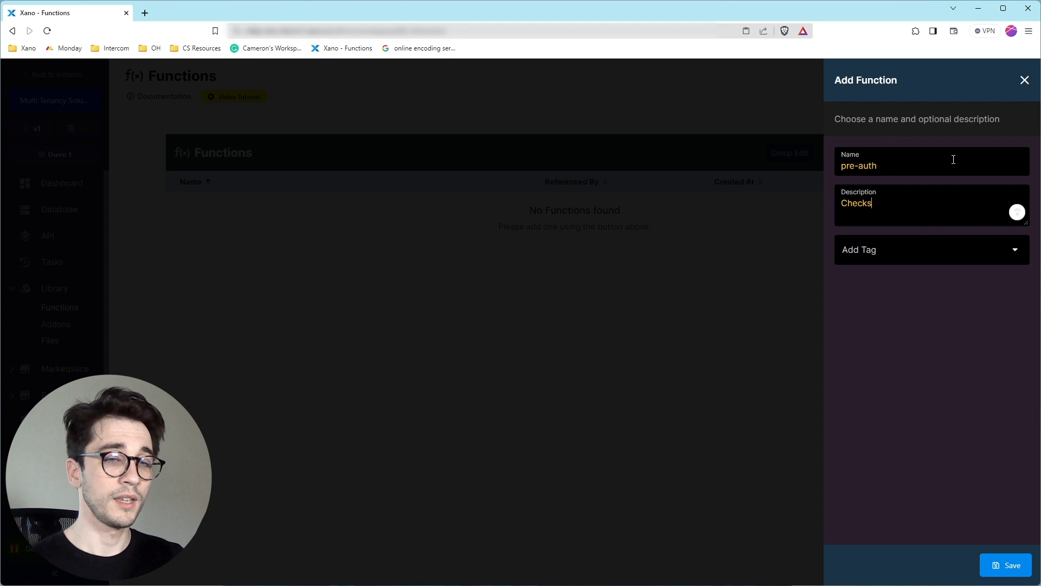
pyautogui.write('the right user')
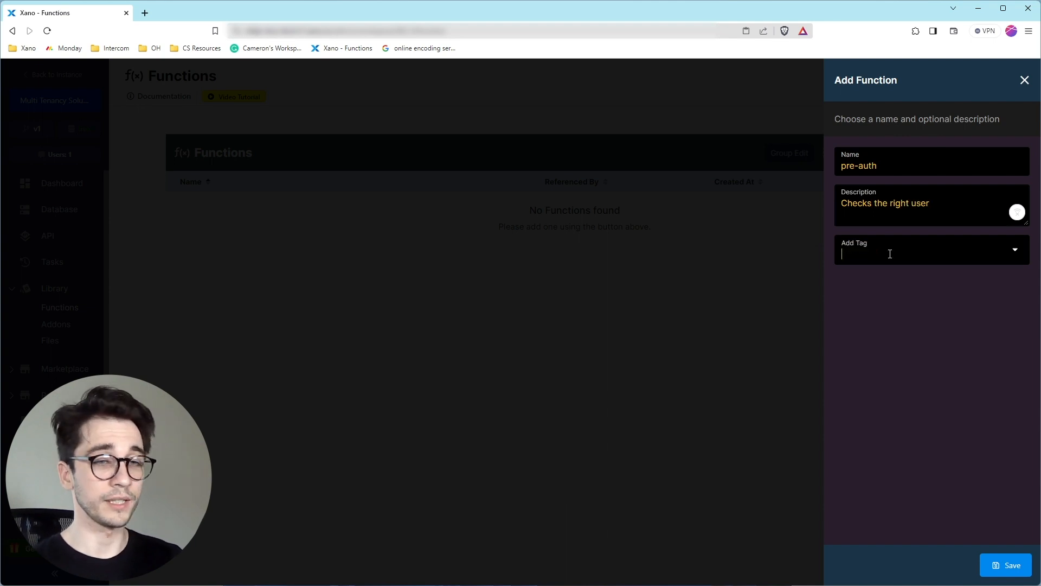
pyautogui.write('security')
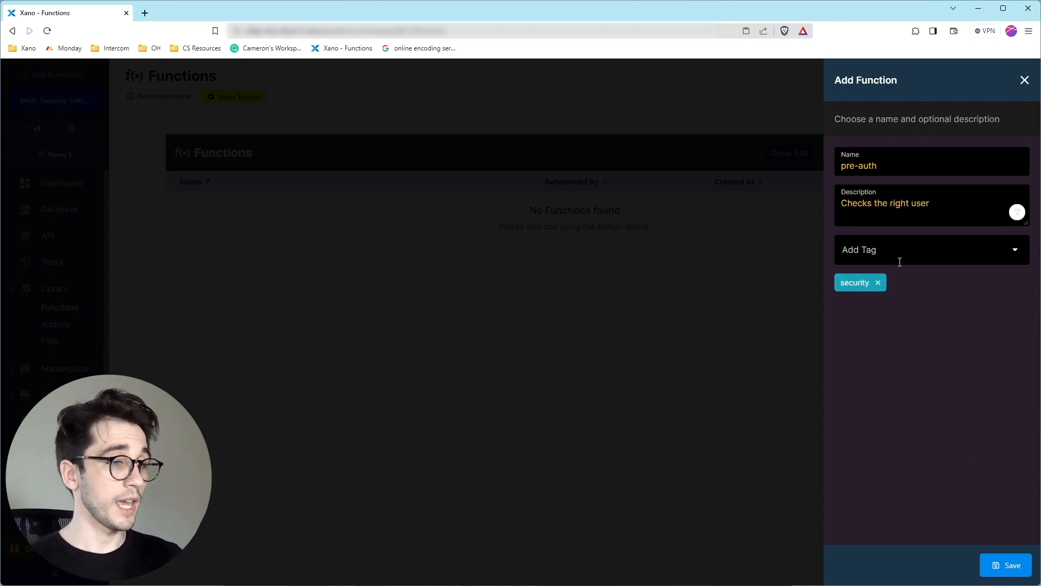
pyautogui.click(1009, 565)
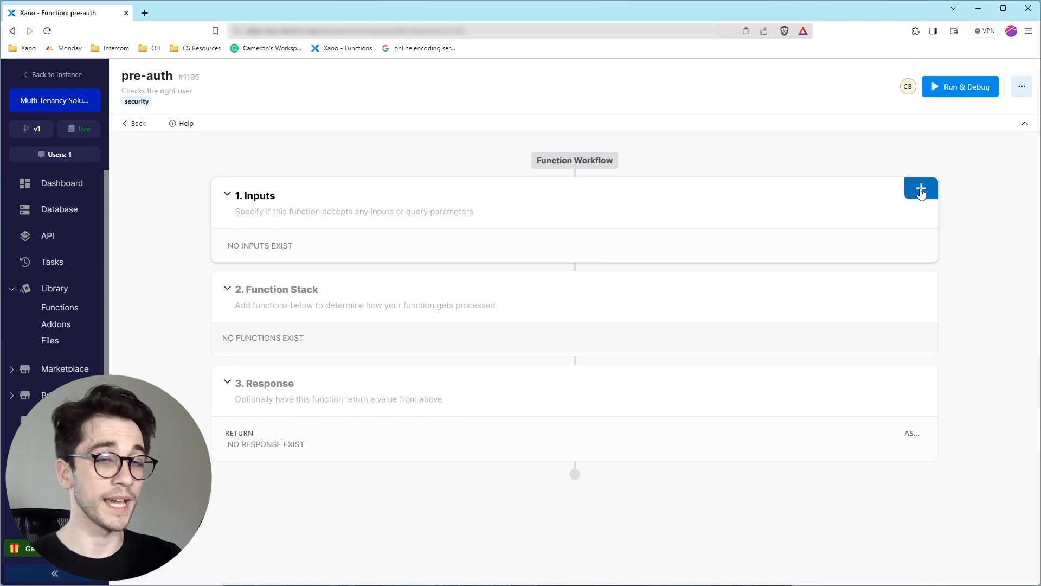
# Add an Integer input named company_id to the pre-auth function
pyautogui.click(920, 189)
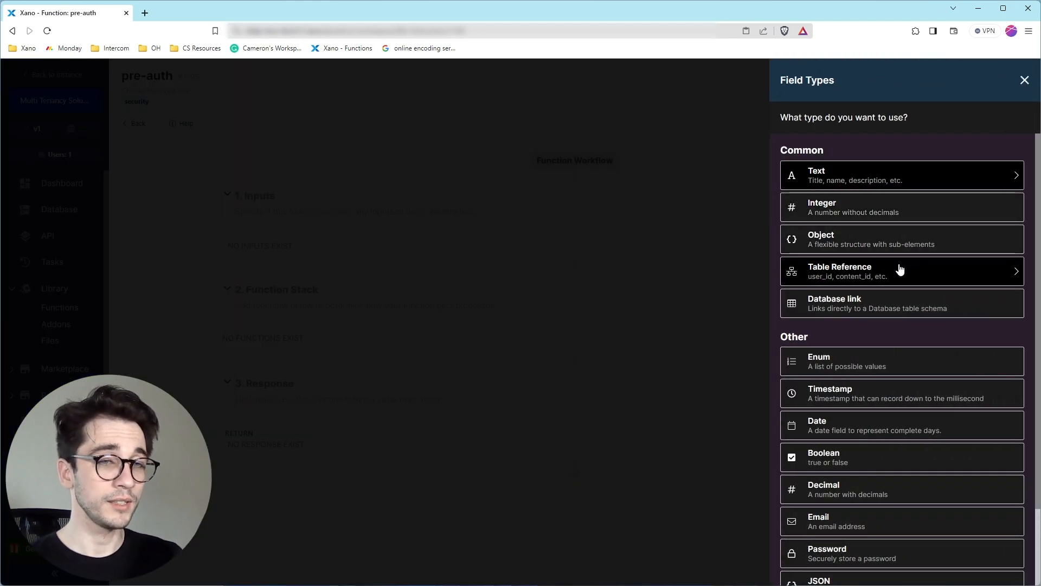
pyautogui.click(1025, 79)
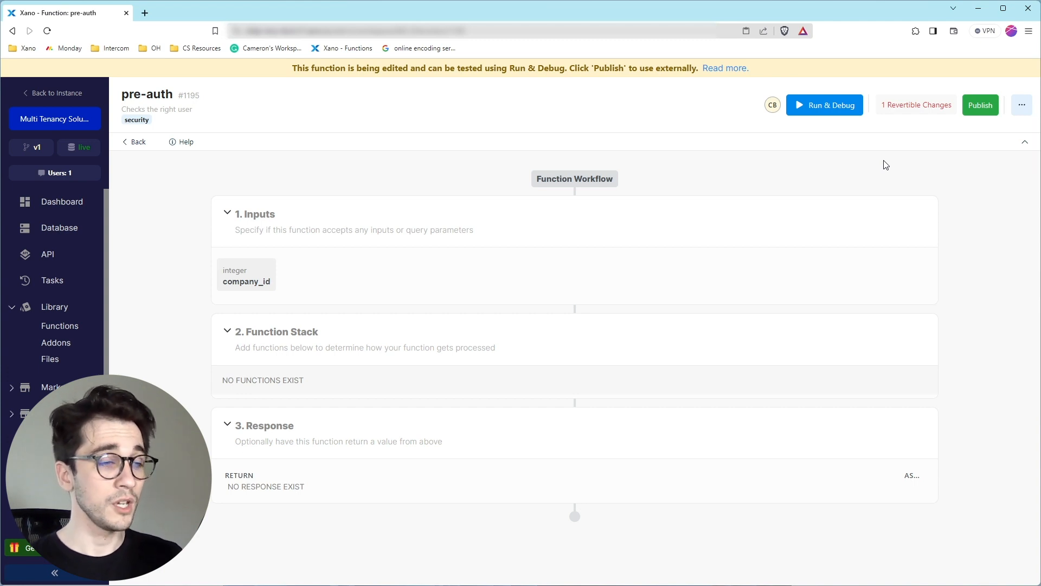
pyautogui.moveTo(435, 212)
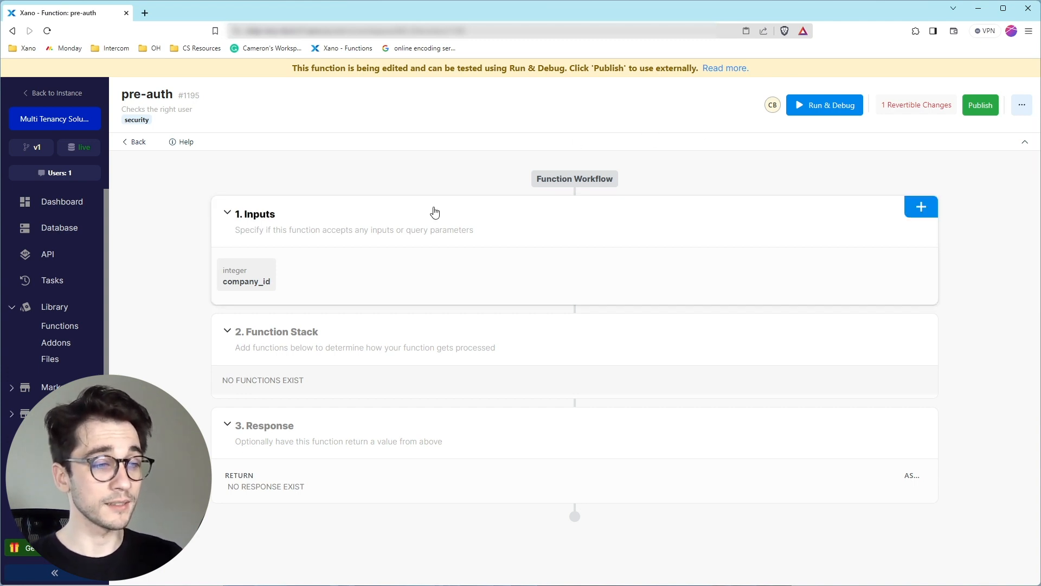
pyautogui.moveTo(214, 275)
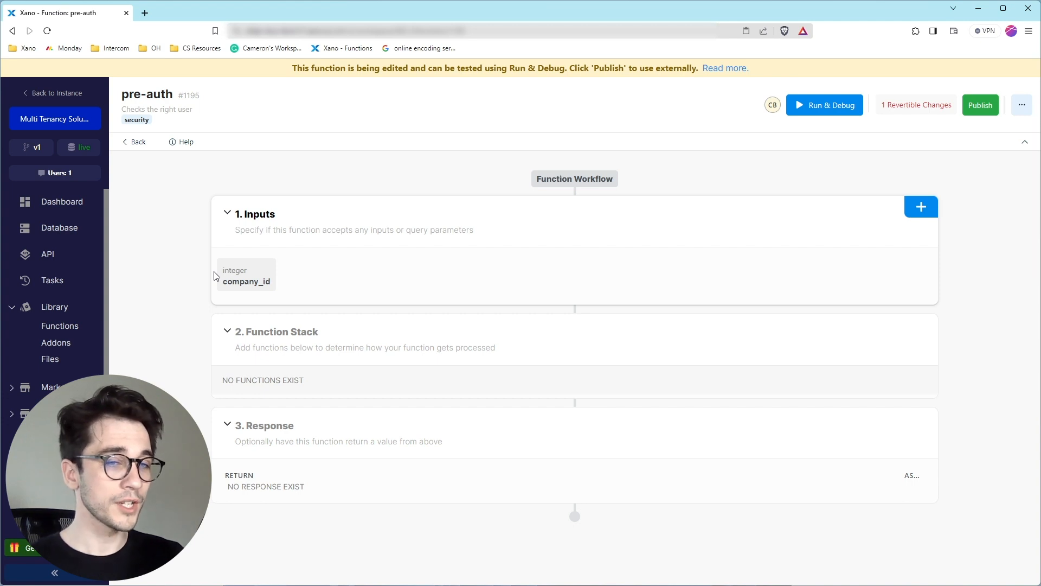
# Query users_company where company_id equals input company_id AND users_id equals auth id, saved as users_company_1
pyautogui.click(921, 206)
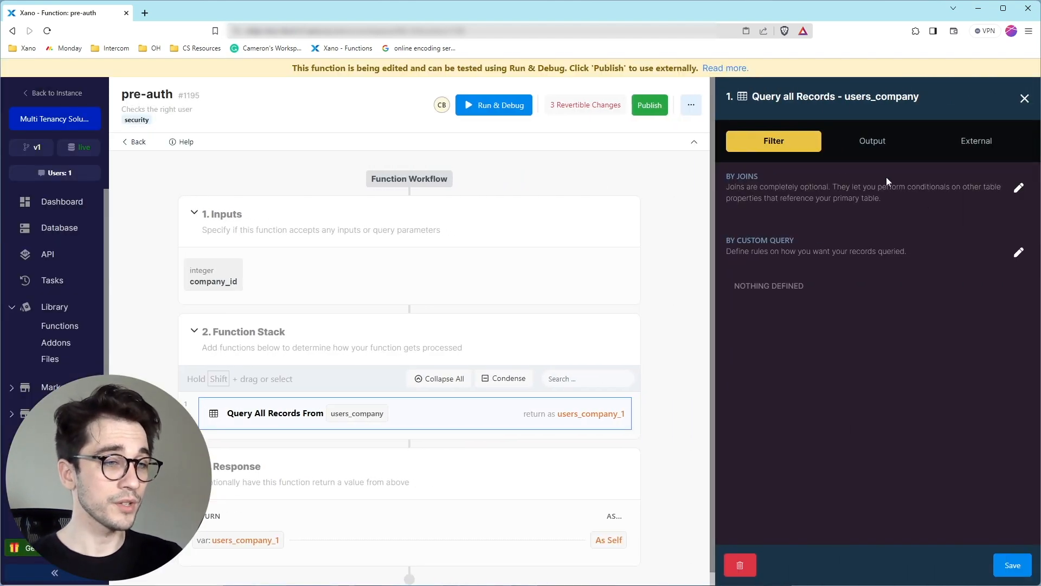
pyautogui.click(1019, 252)
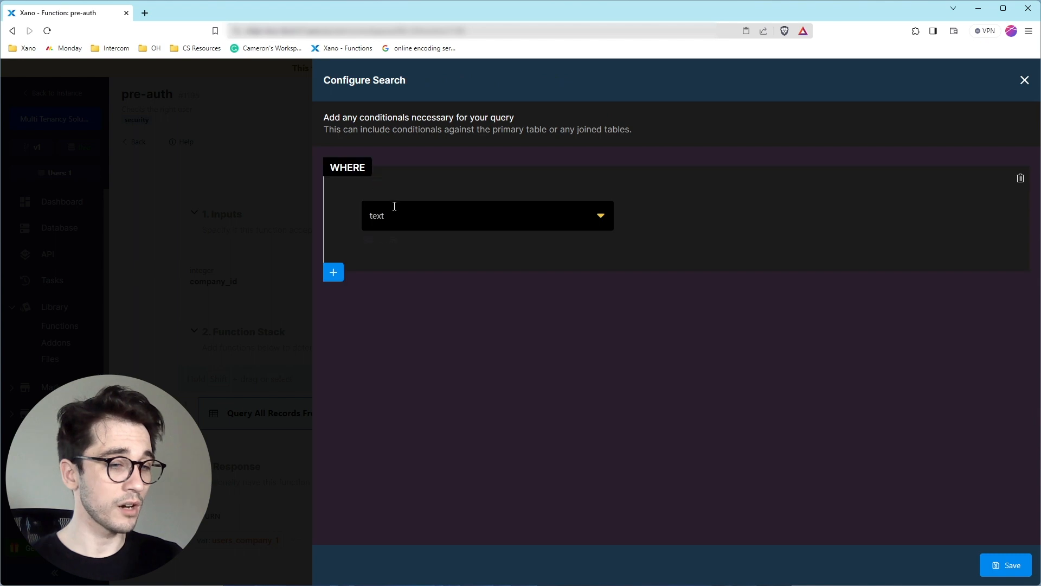
pyautogui.click(487, 215)
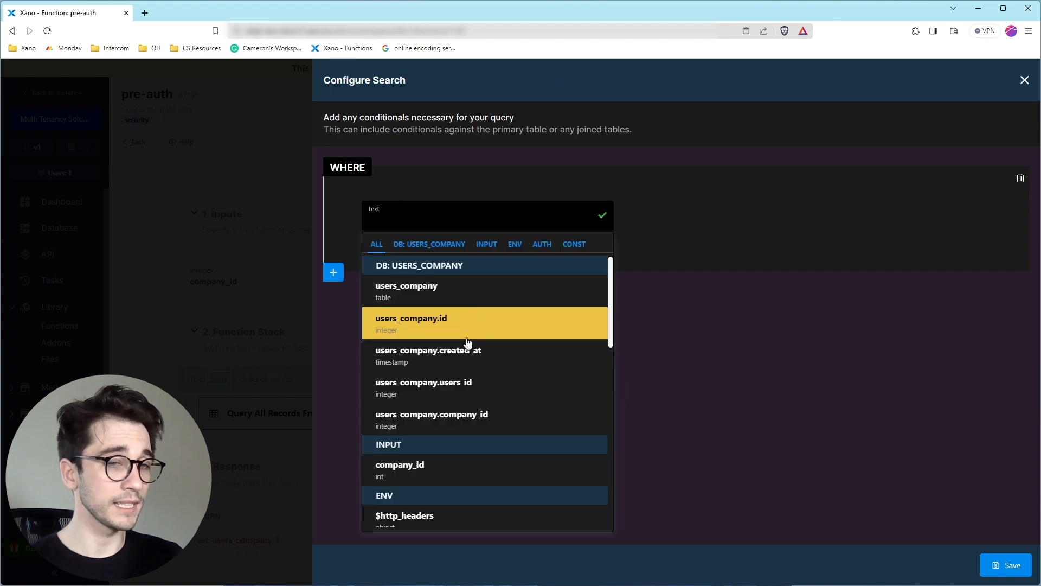
pyautogui.click(431, 414)
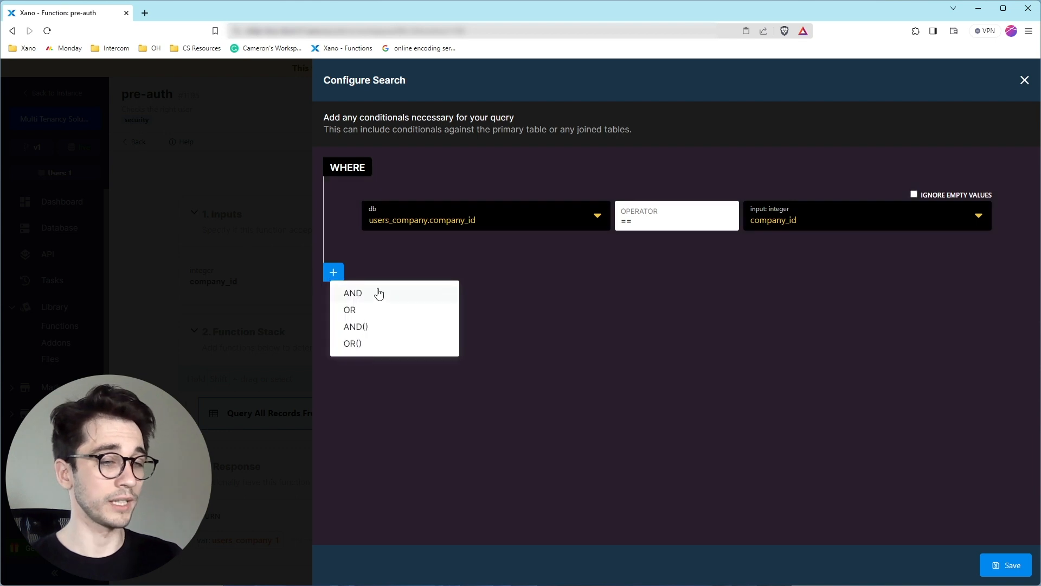
pyautogui.click(352, 293)
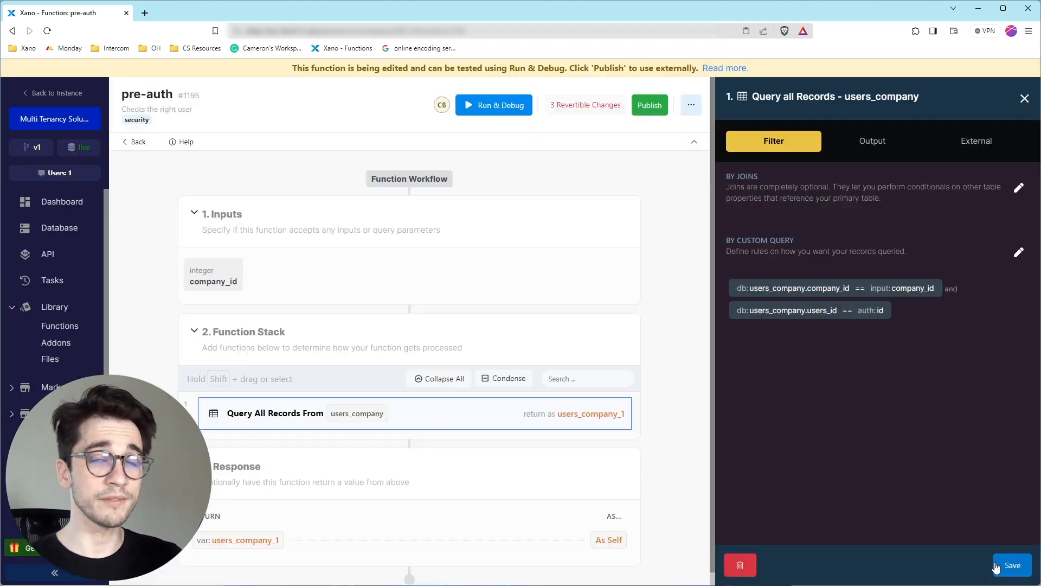
pyautogui.click(1011, 565)
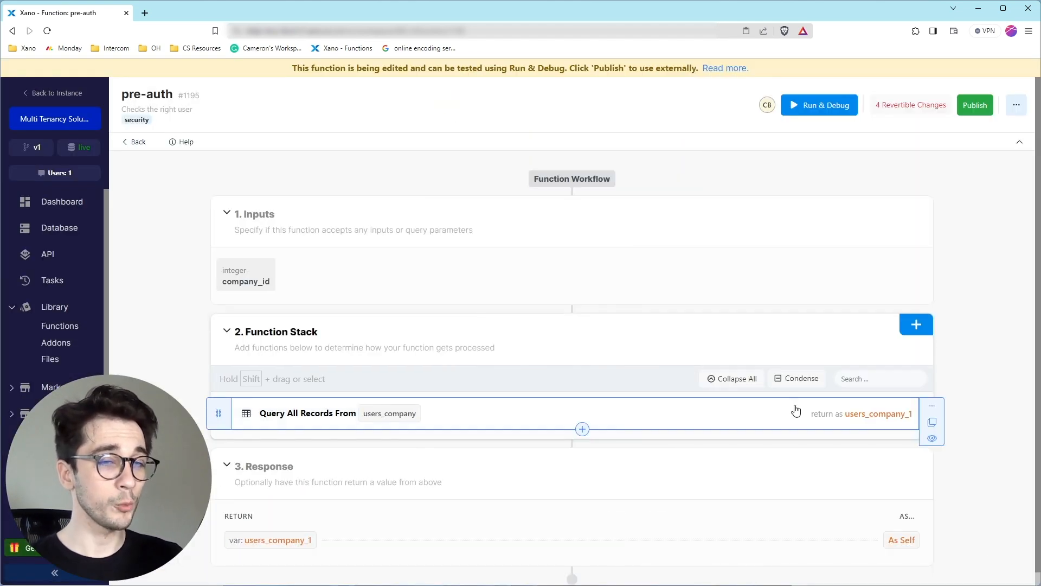
# Adjust the users_company query's return type in its Output settings and save
pyautogui.click(308, 412)
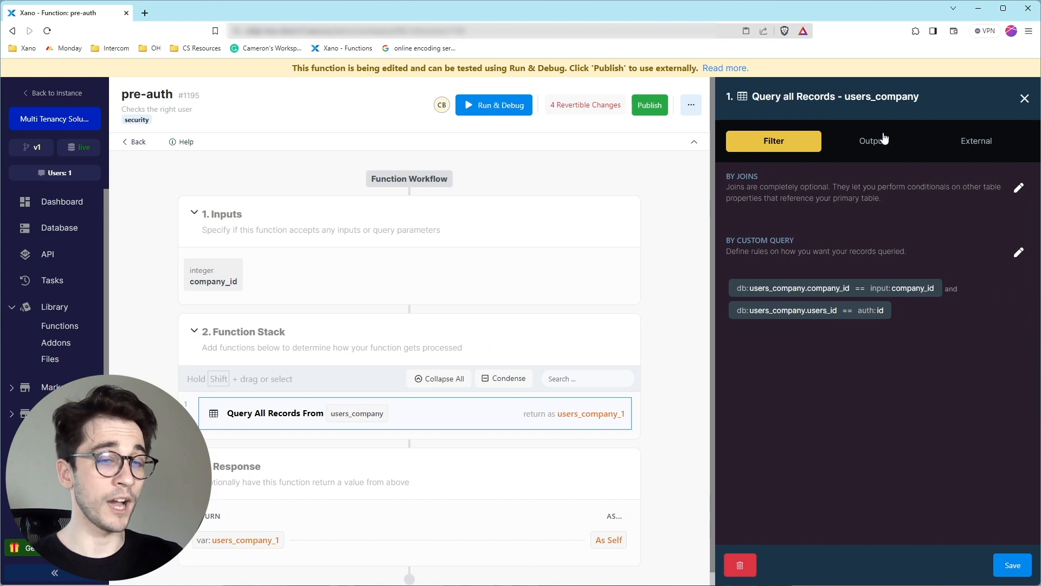
pyautogui.click(871, 141)
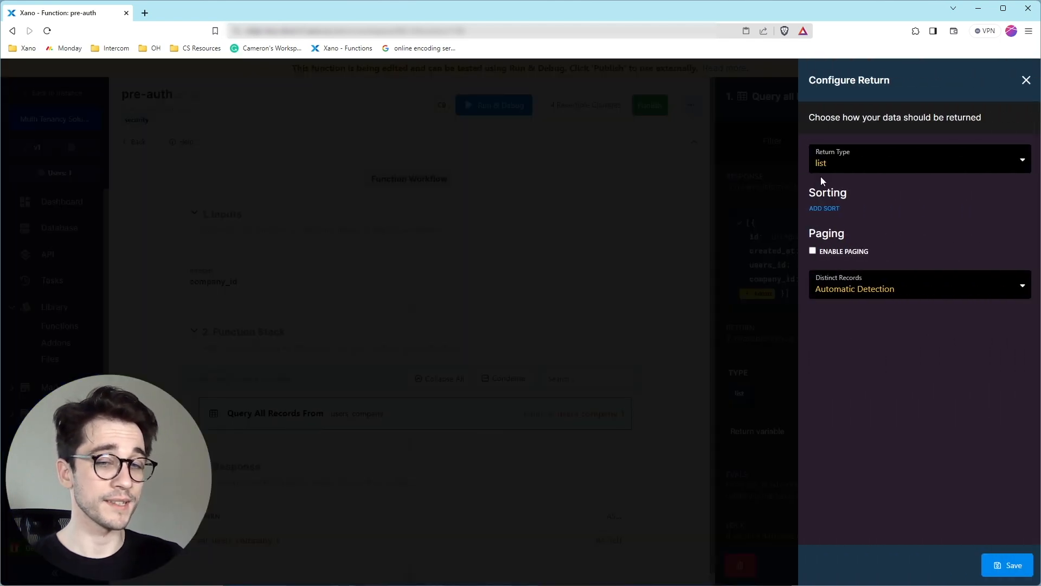
pyautogui.click(1011, 565)
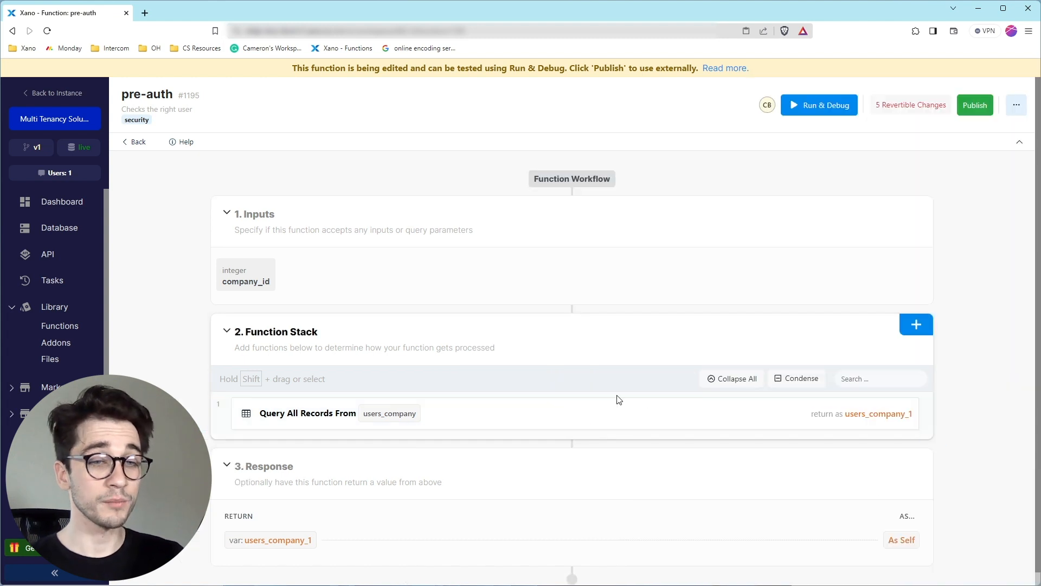
# Require users_company_1 == true, failing with 'You need access.' as an Access Denied error
pyautogui.click(916, 324)
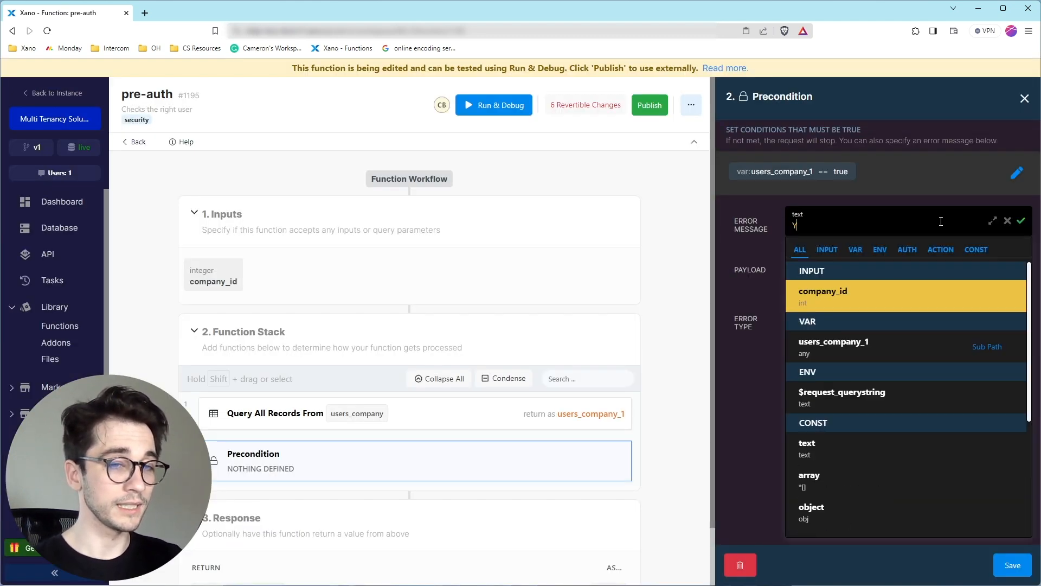
pyautogui.write('You need access.')
pyautogui.write("You don't have access")
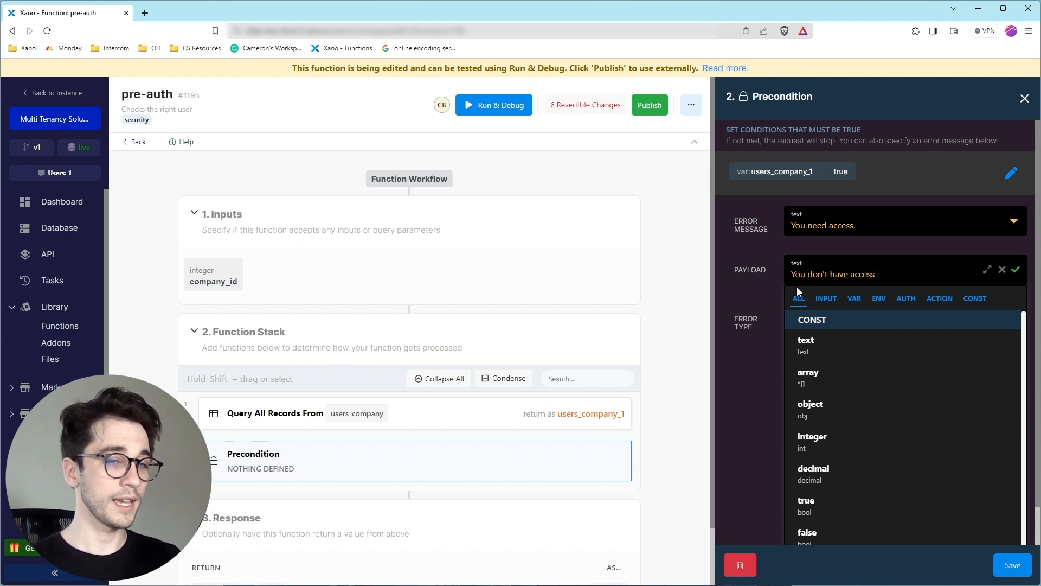
pyautogui.click(903, 322)
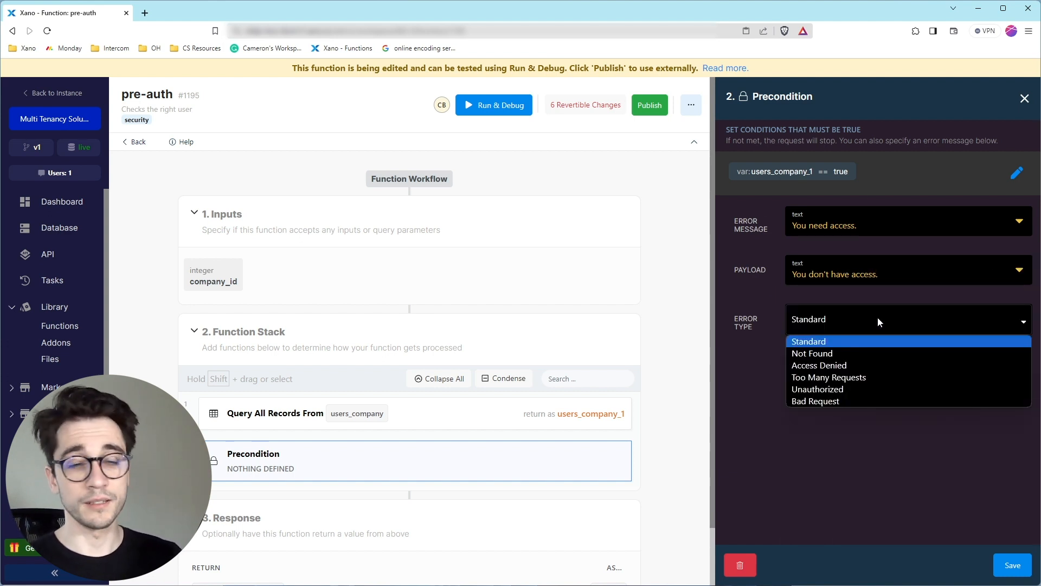
pyautogui.click(819, 364)
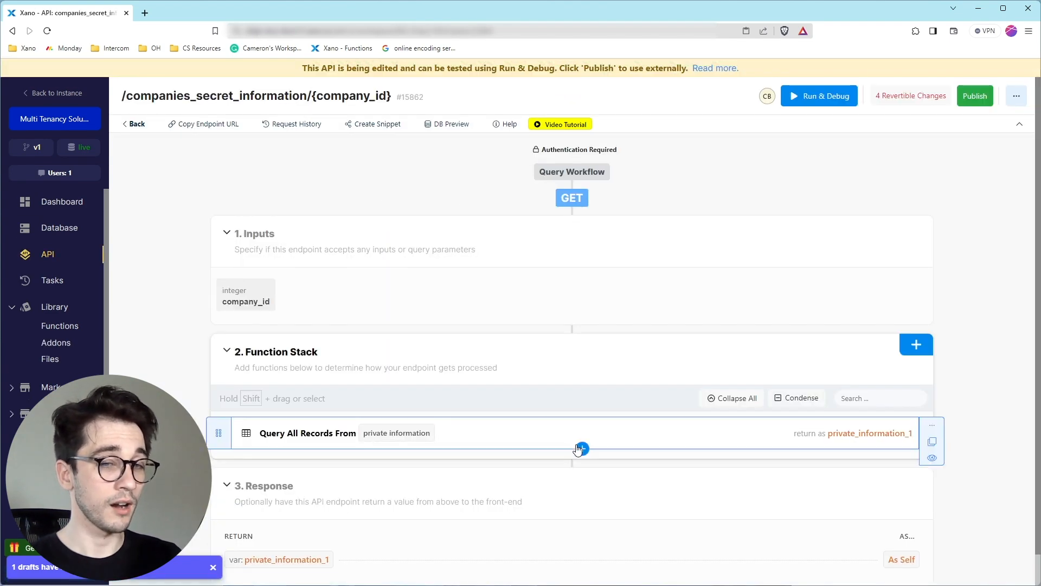
# Insert custom function pre-auth above the query, mapping company_id to input company_id, and save
pyautogui.click(916, 344)
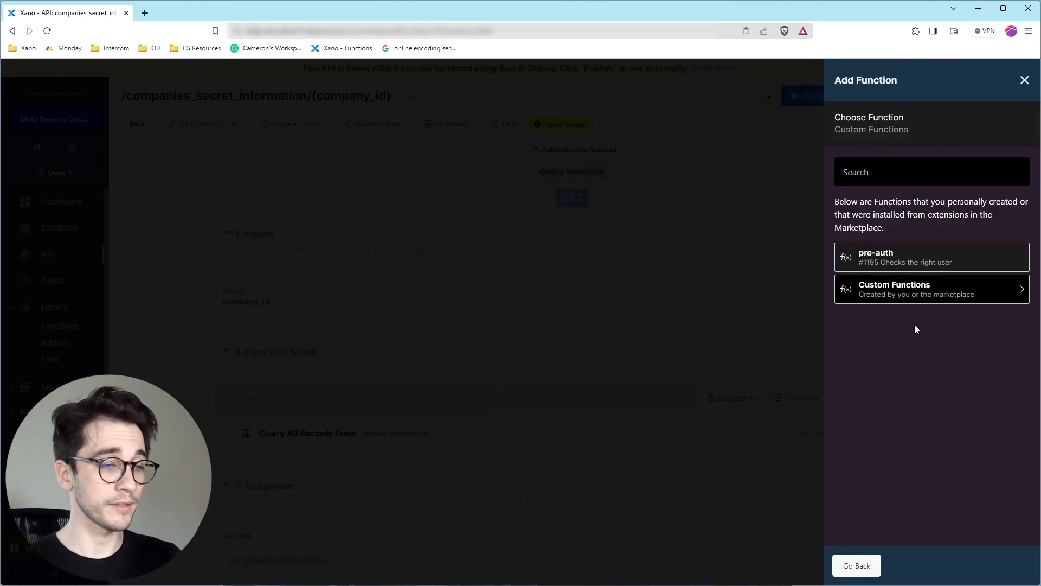
pyautogui.click(930, 257)
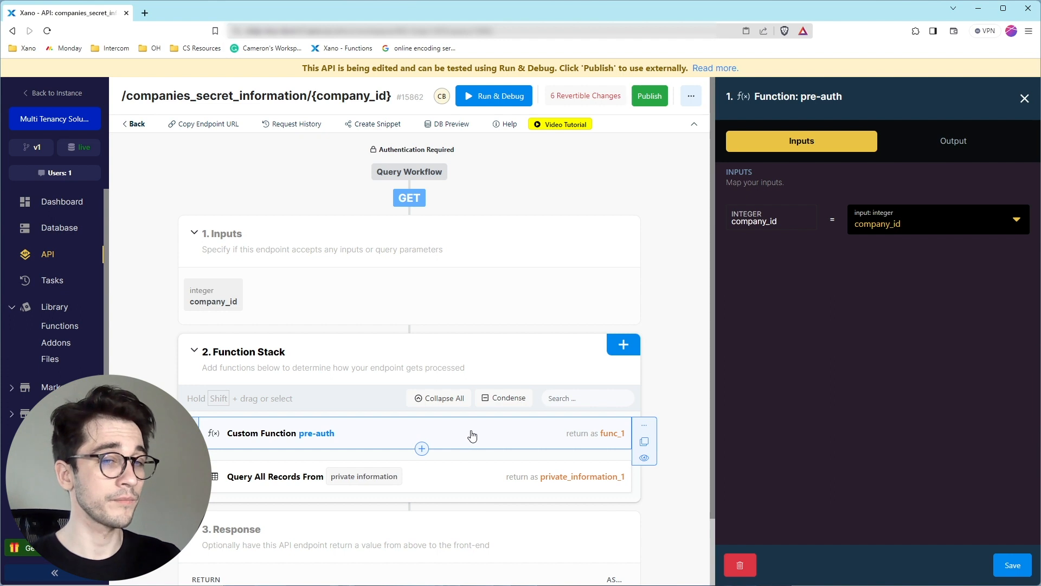
pyautogui.moveTo(755, 301)
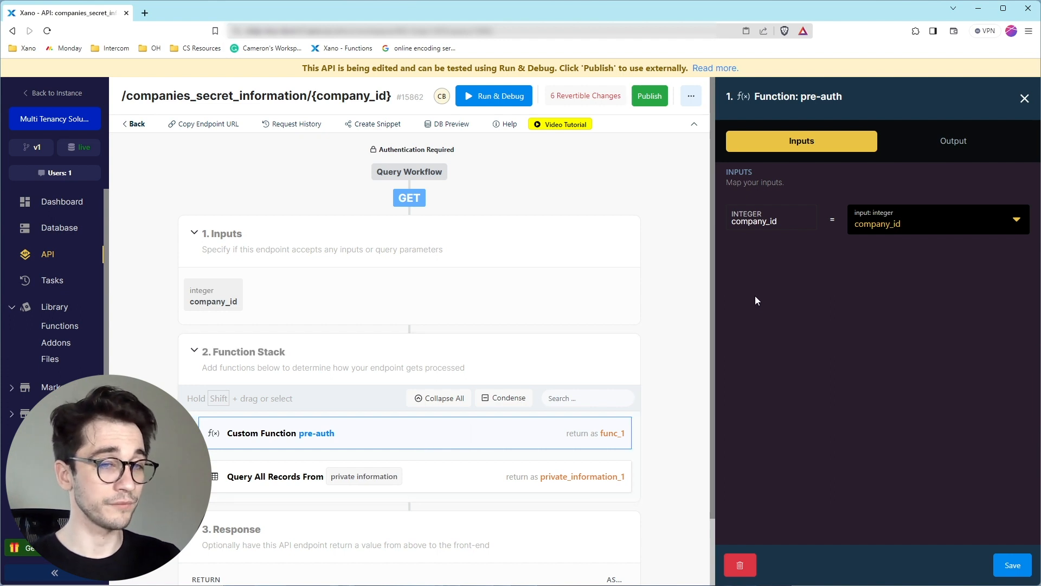
pyautogui.moveTo(791, 226)
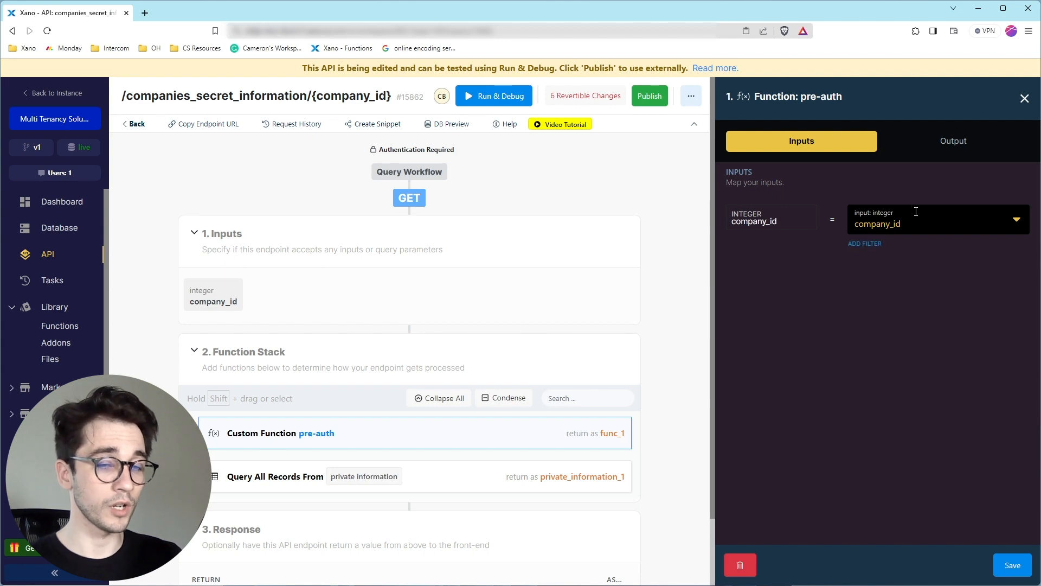
pyautogui.click(1011, 565)
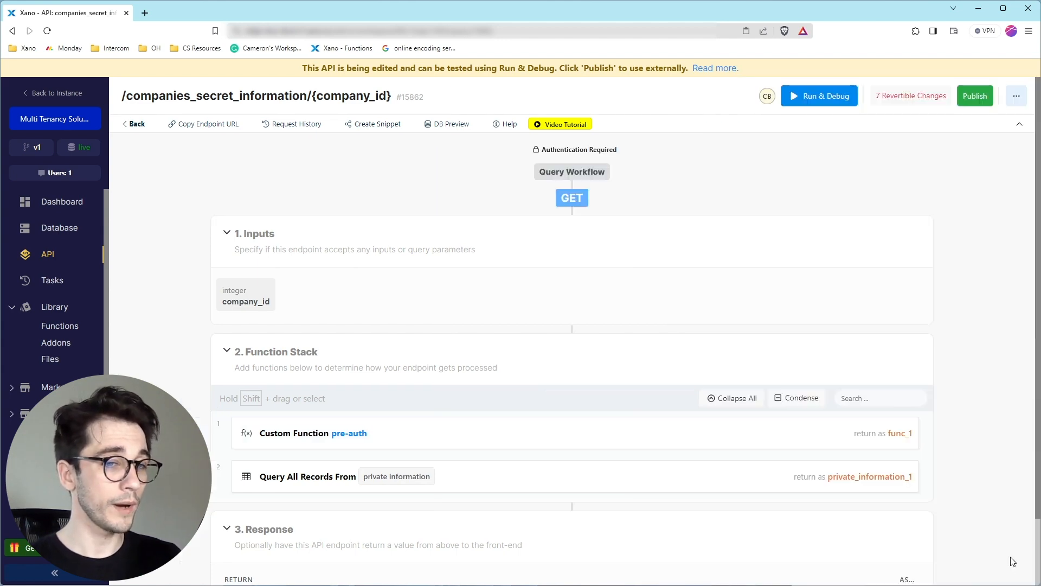
# Run the endpoint in Run & Debug with company_id 2, returning Access Denied 'You need access.'
pyautogui.click(819, 95)
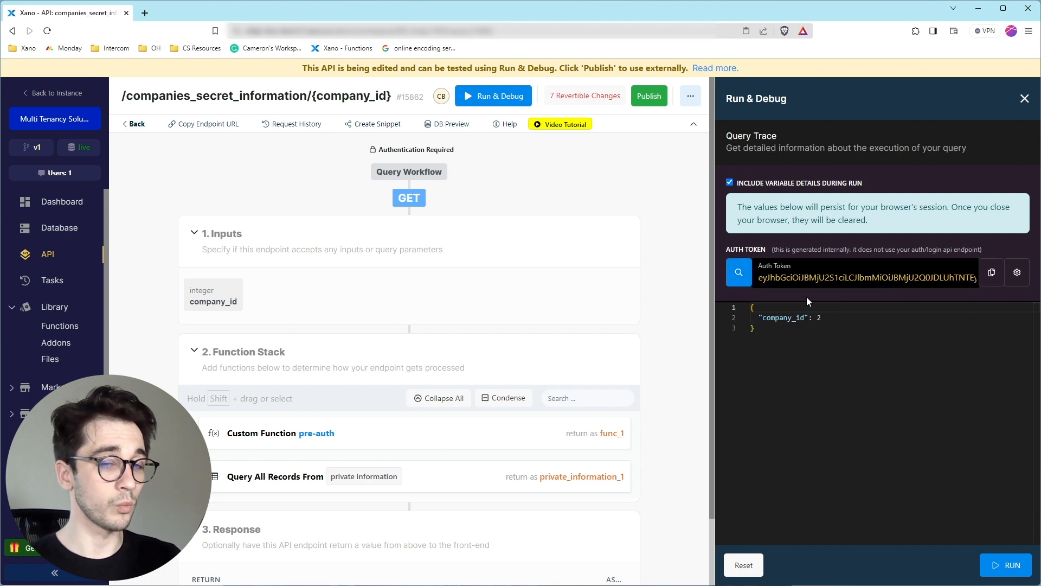
pyautogui.click(1004, 565)
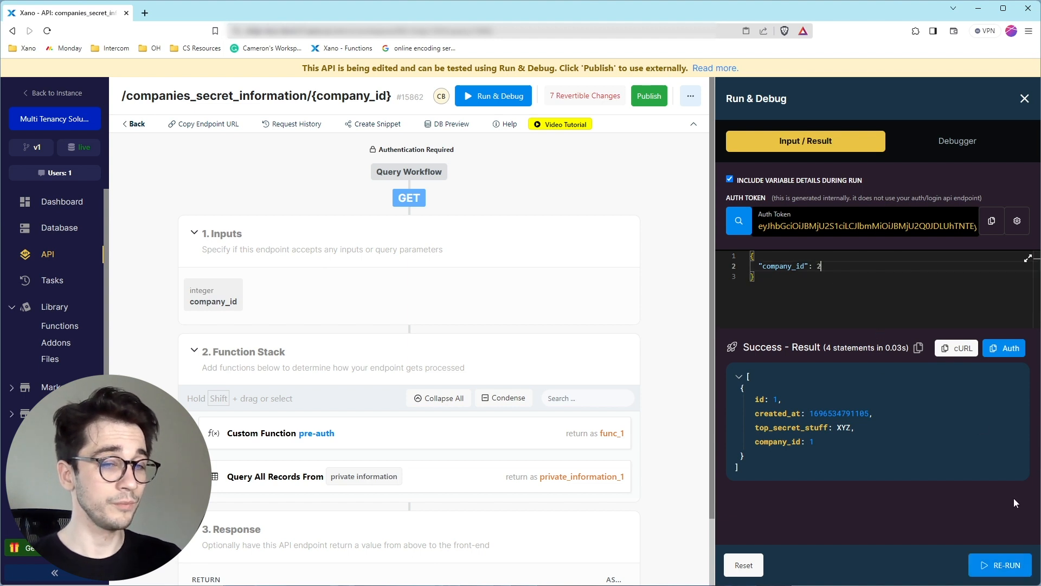
pyautogui.click(1005, 564)
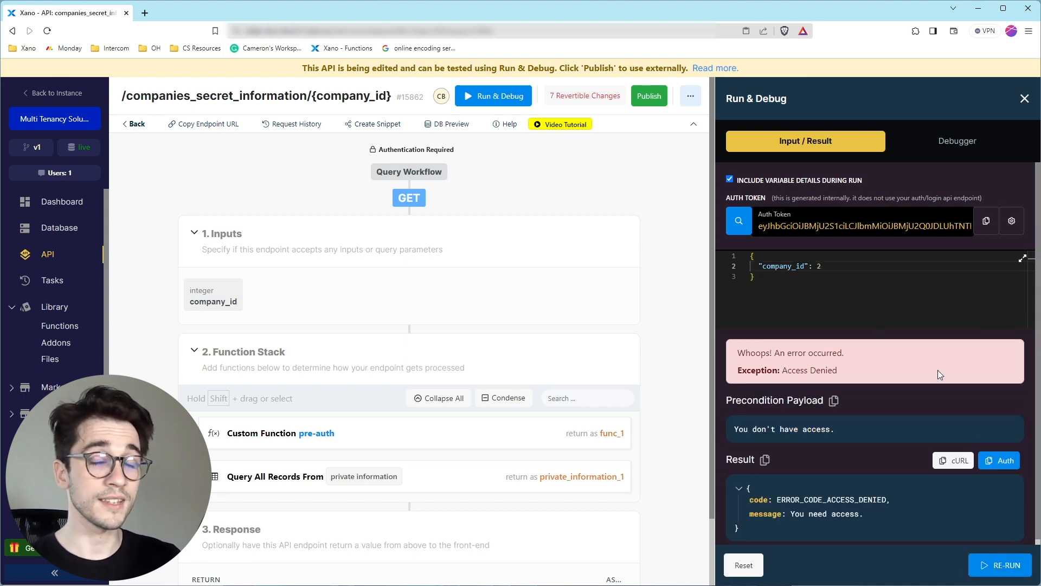